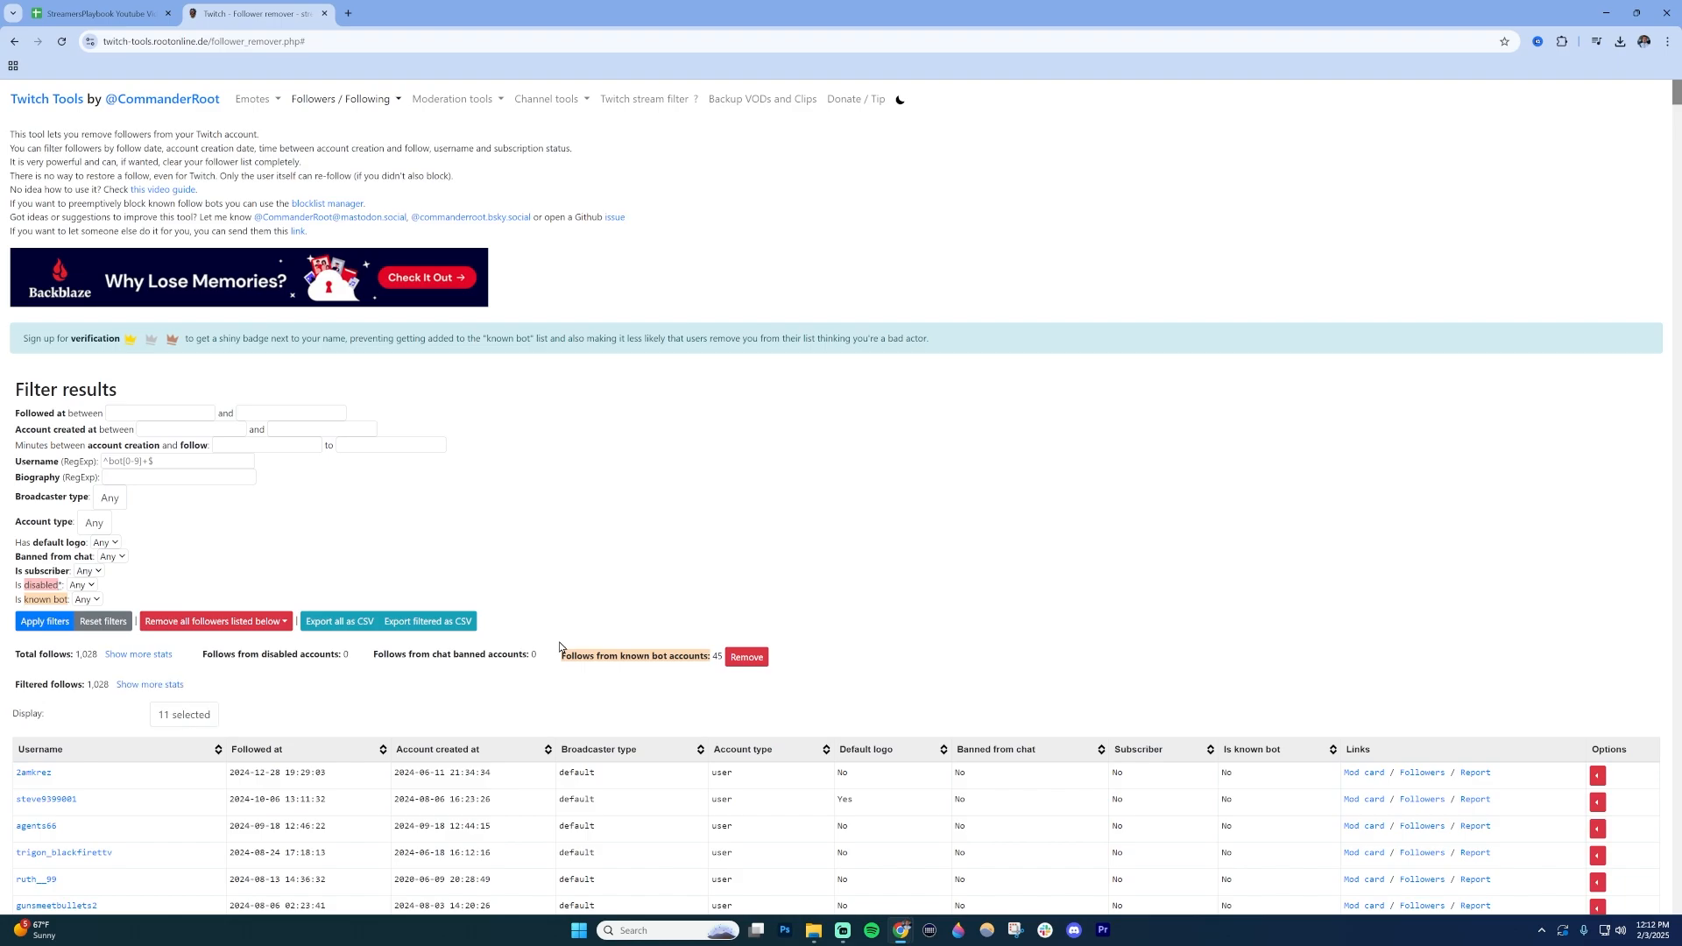
{"action": "mouse_move", "coordinate": [895, 610]}
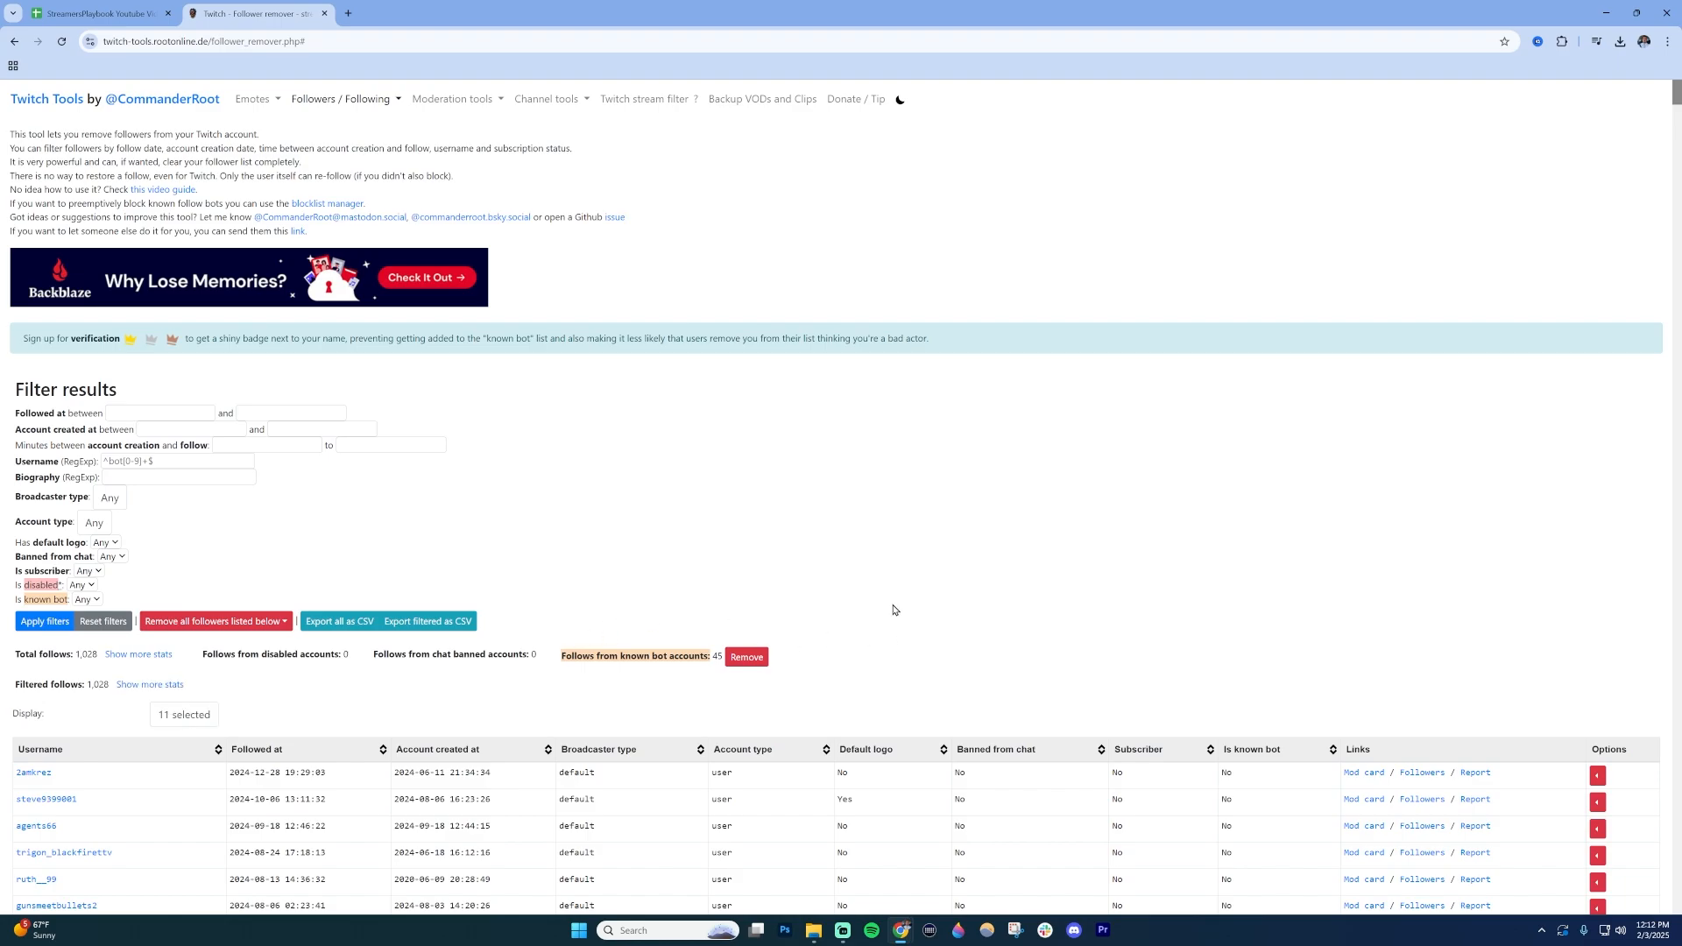
Step: Scroll down to the orange-highlighted known-bot rows followed on 2021-08-19, including kringus34
{"action": "scroll", "scroll_direction": "down", "scroll_amount": 3}
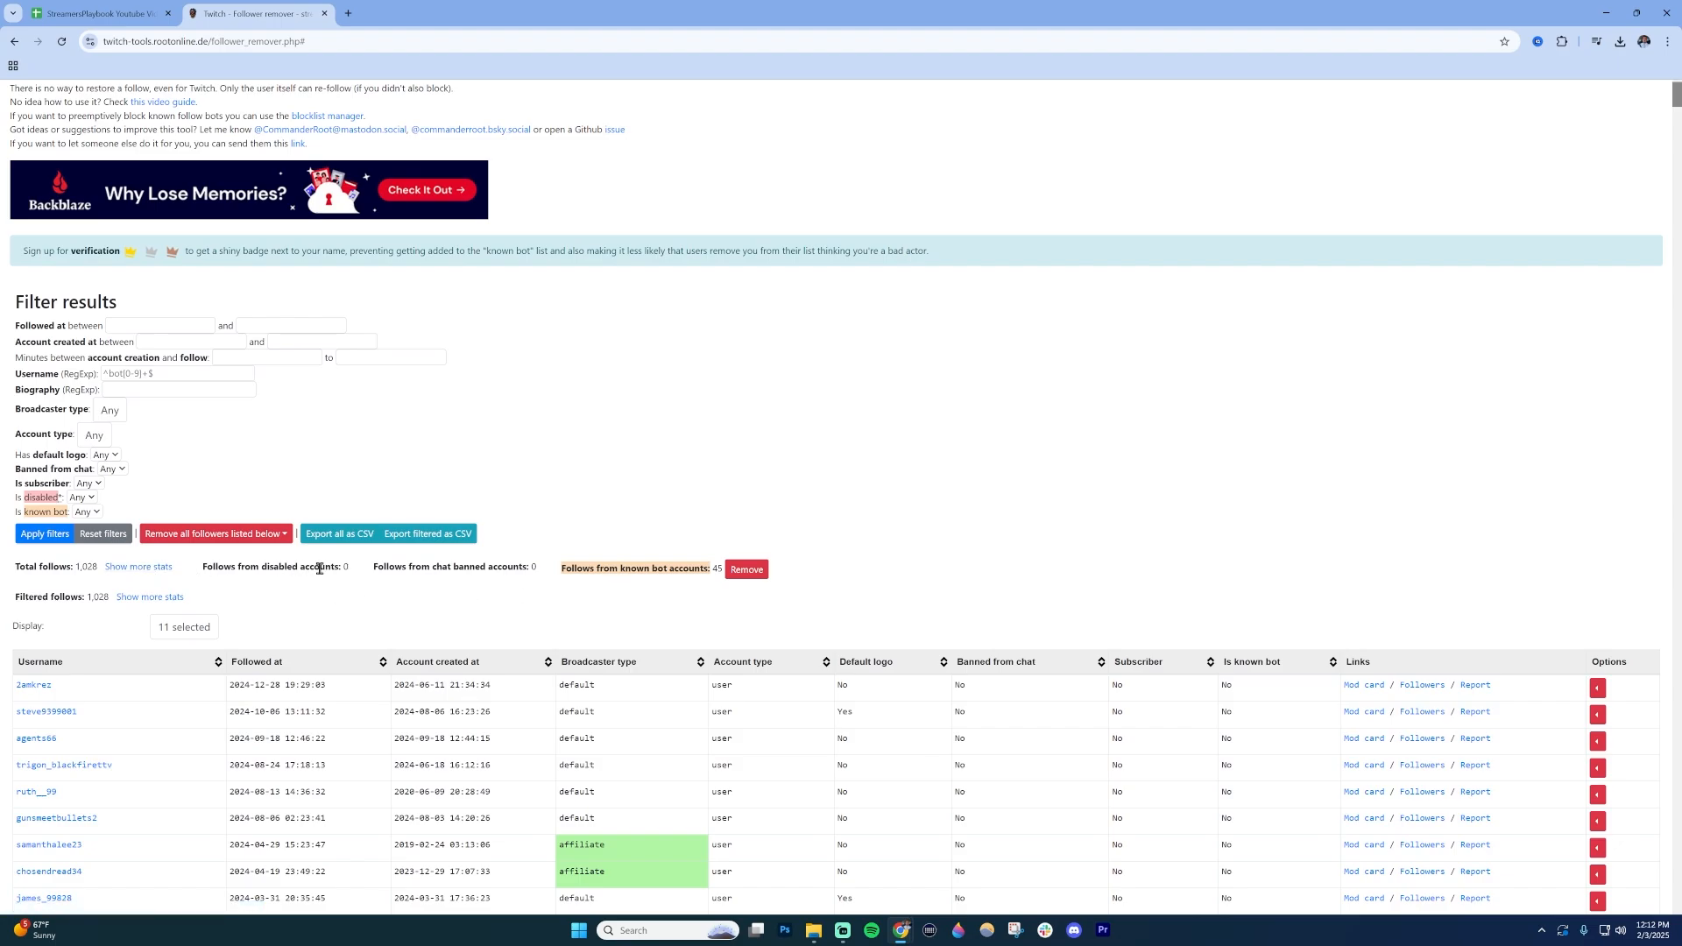
{"action": "mouse_move", "coordinate": [473, 568]}
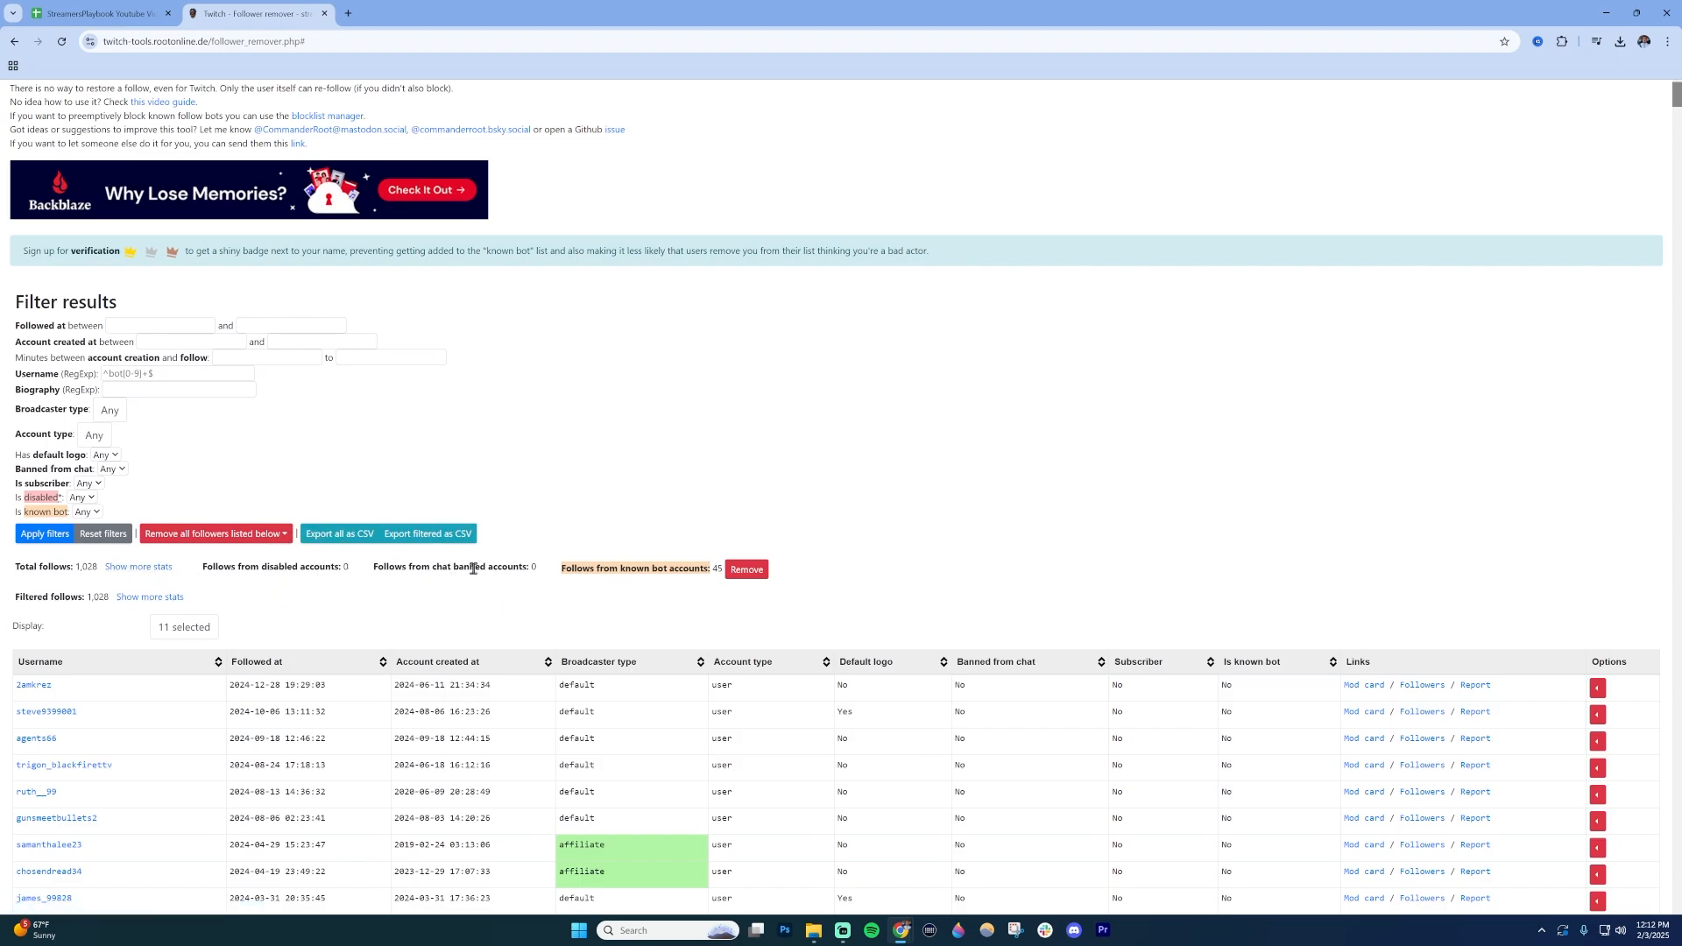
{"action": "mouse_move", "coordinate": [622, 587]}
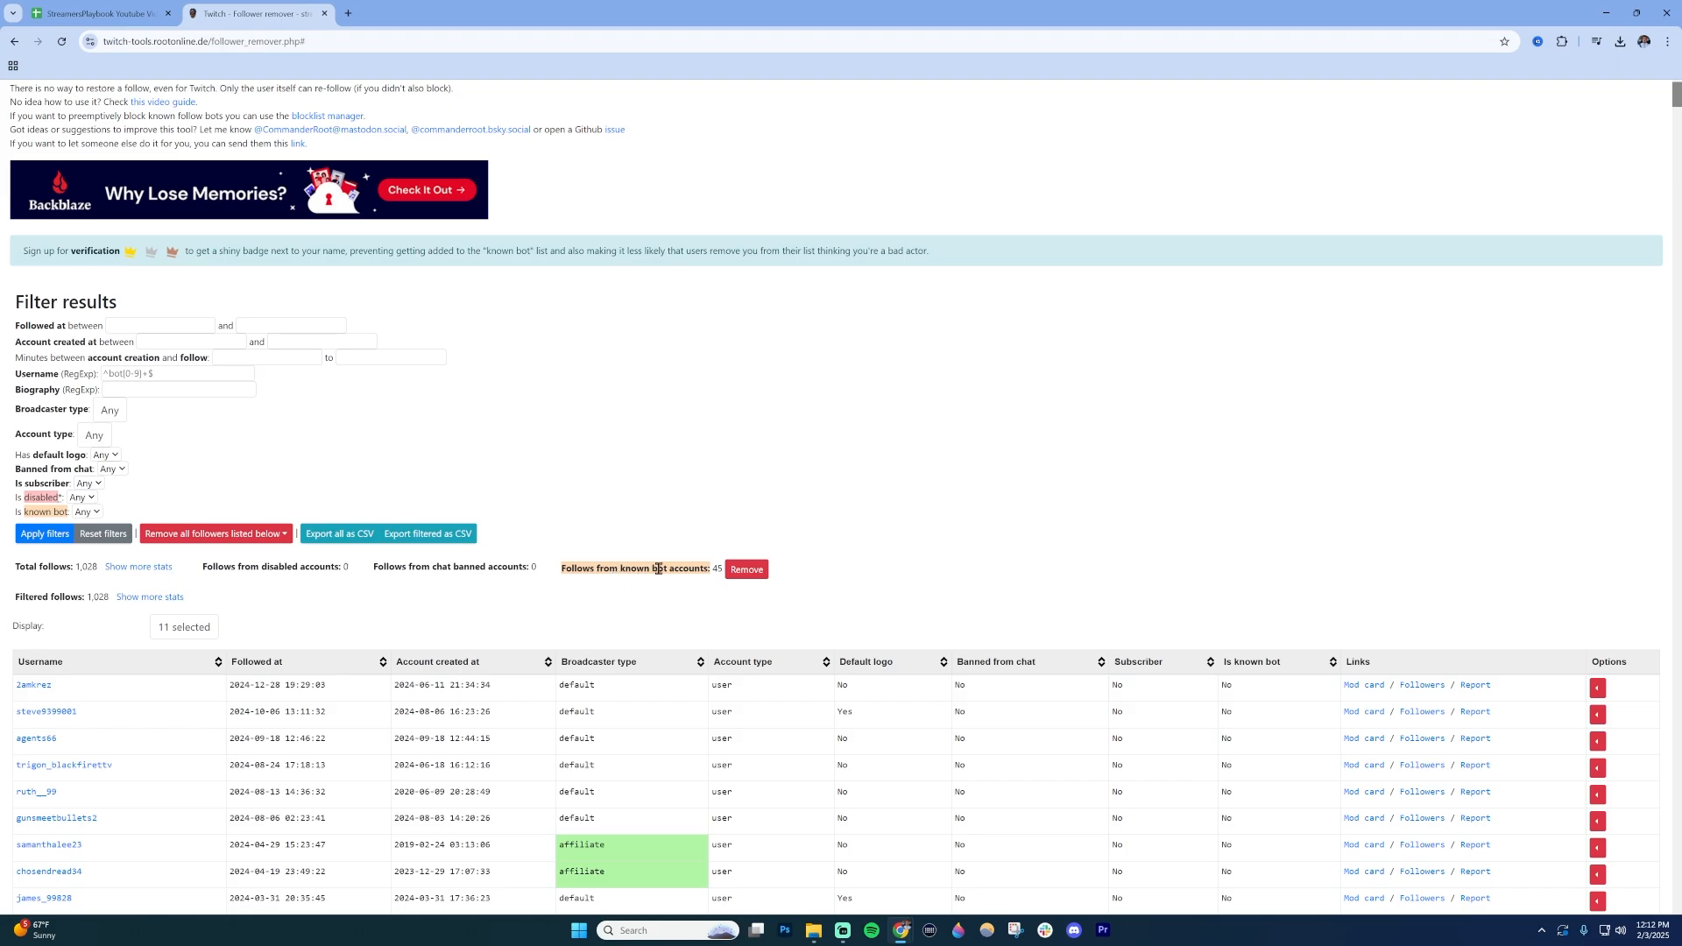
{"action": "mouse_move", "coordinate": [716, 598]}
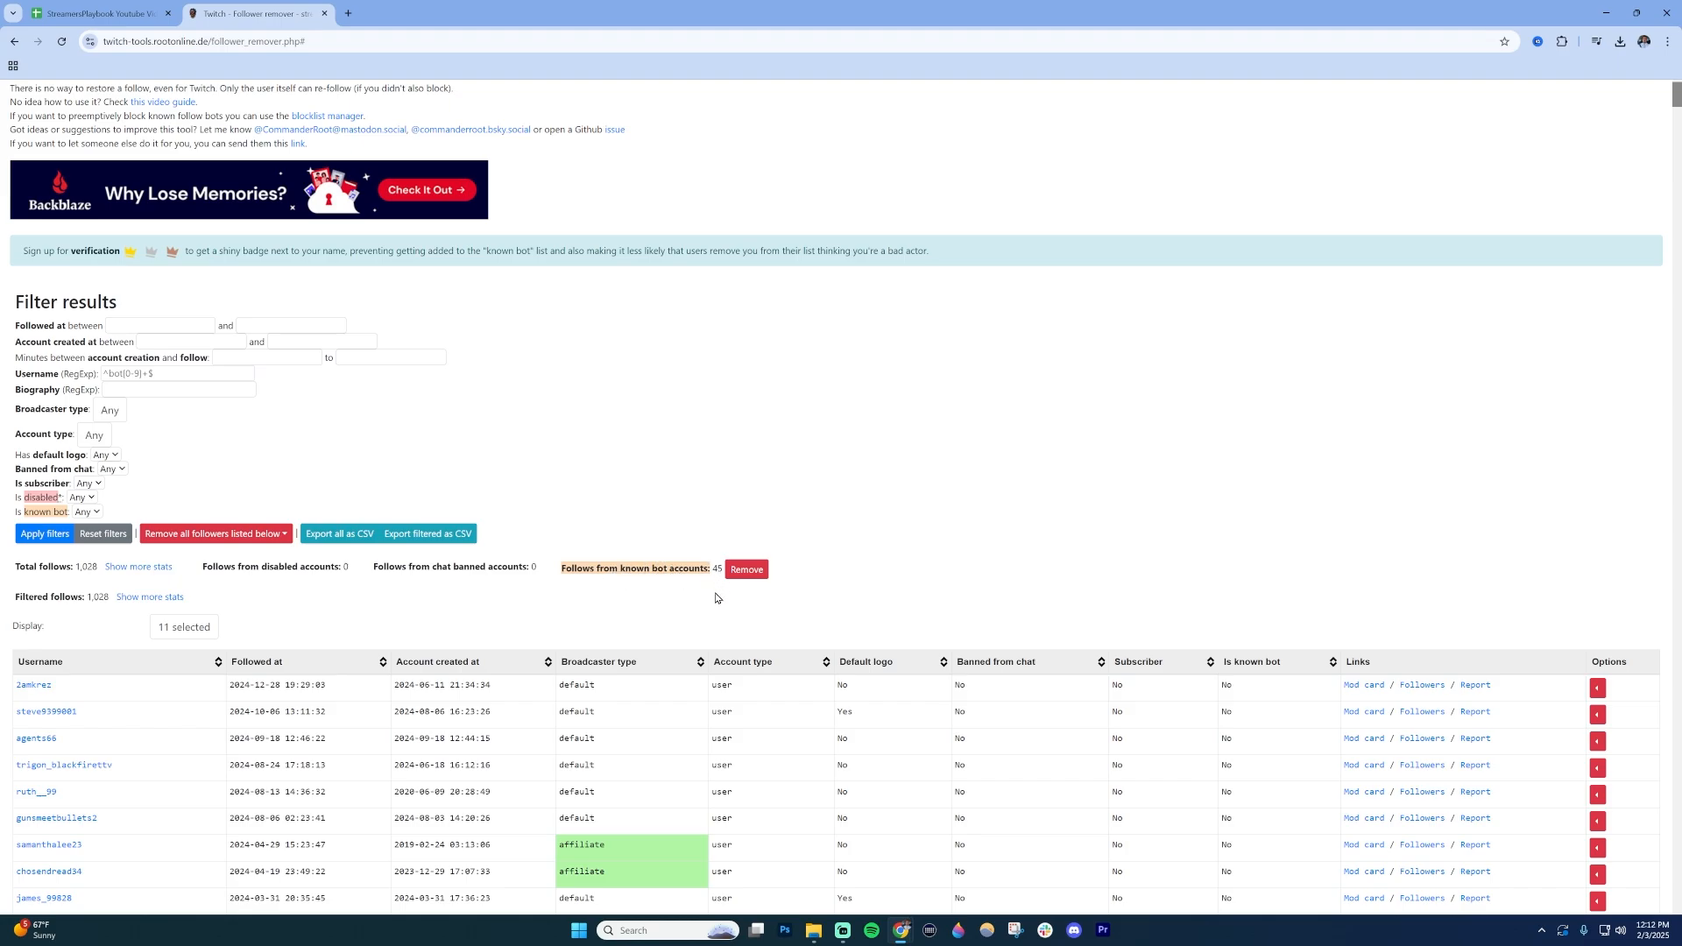
{"action": "mouse_move", "coordinate": [783, 622]}
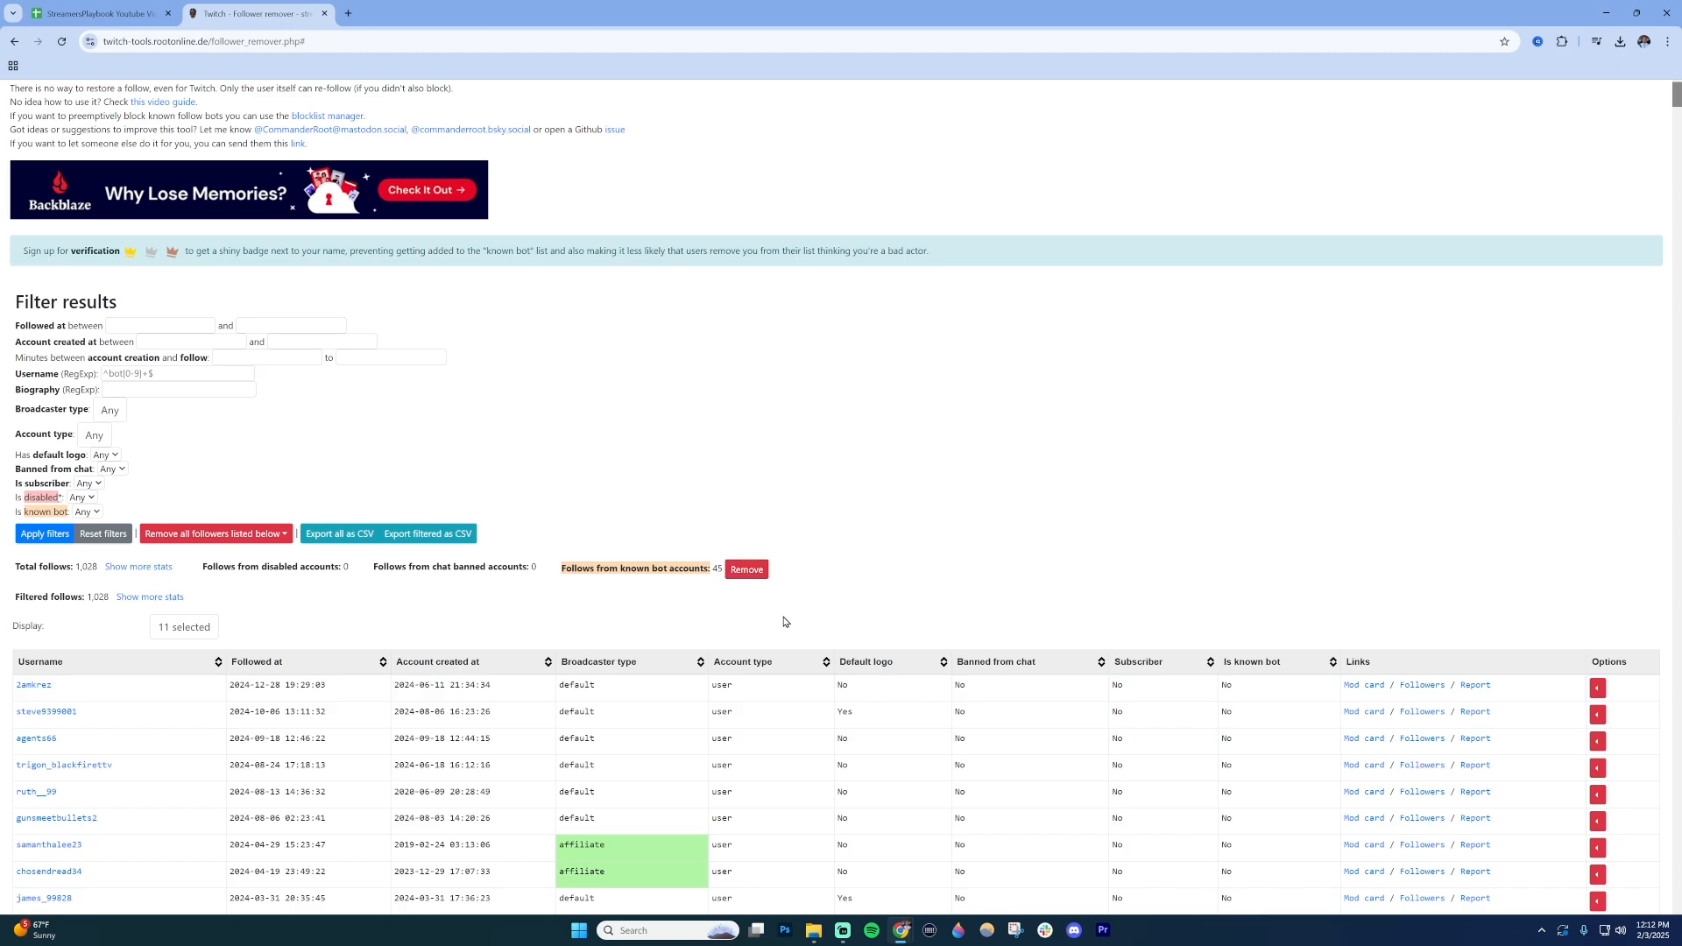
{"action": "scroll", "scroll_direction": "down", "scroll_amount": 3}
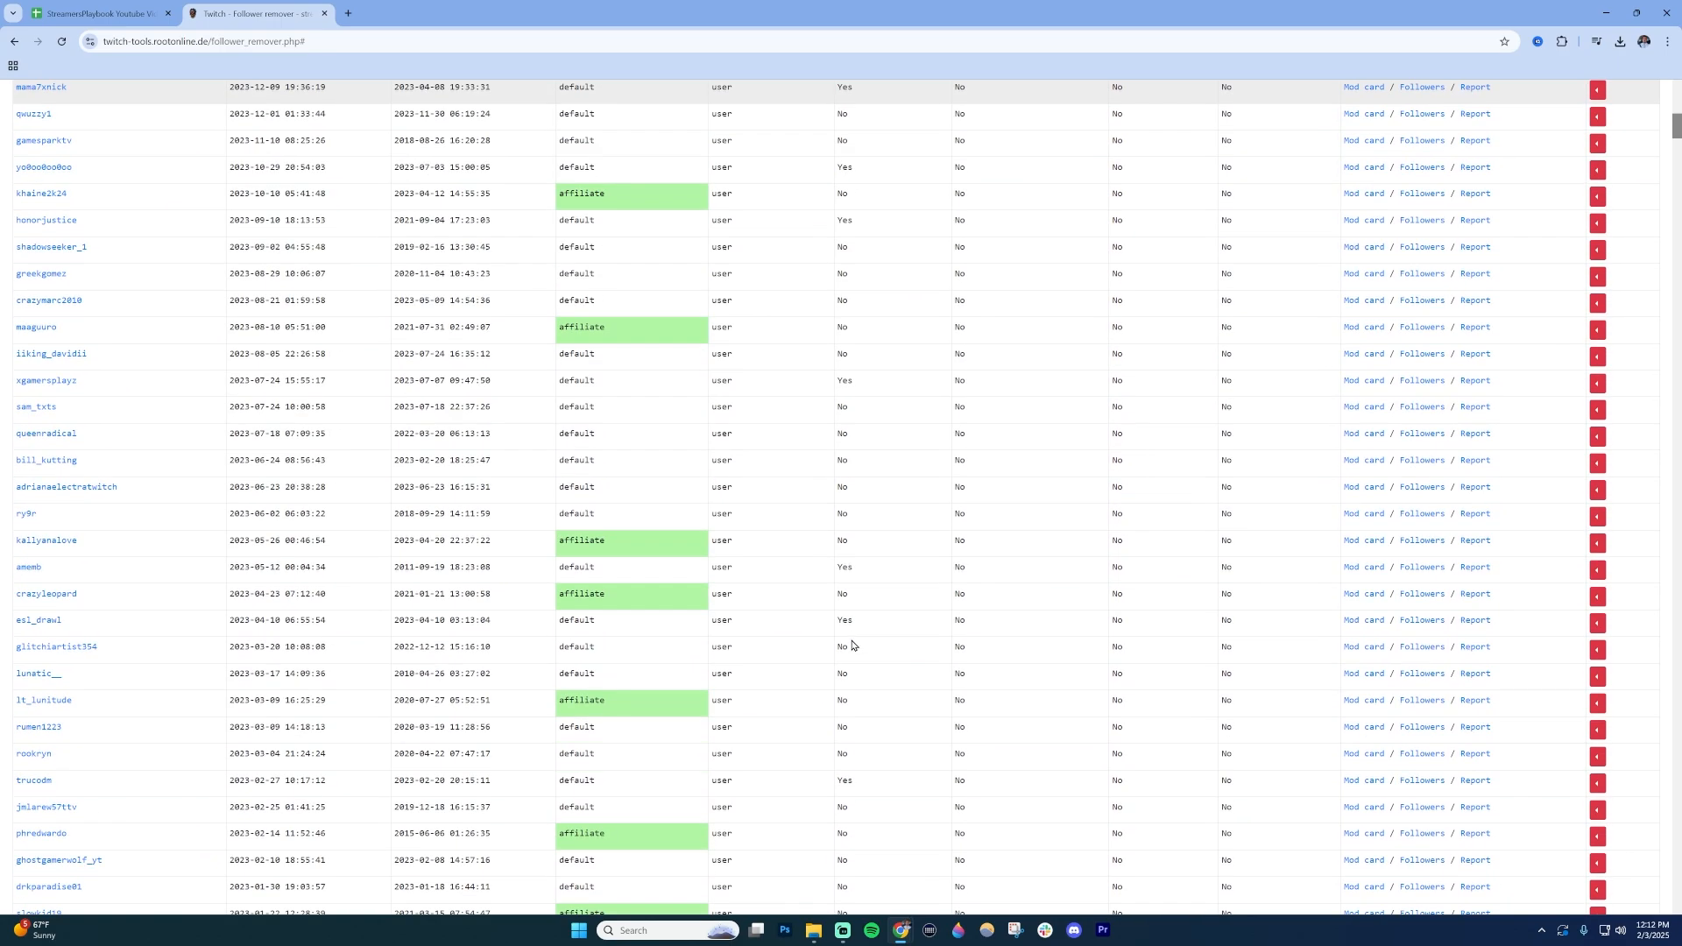
{"action": "scroll", "scroll_direction": "down", "scroll_amount": 3}
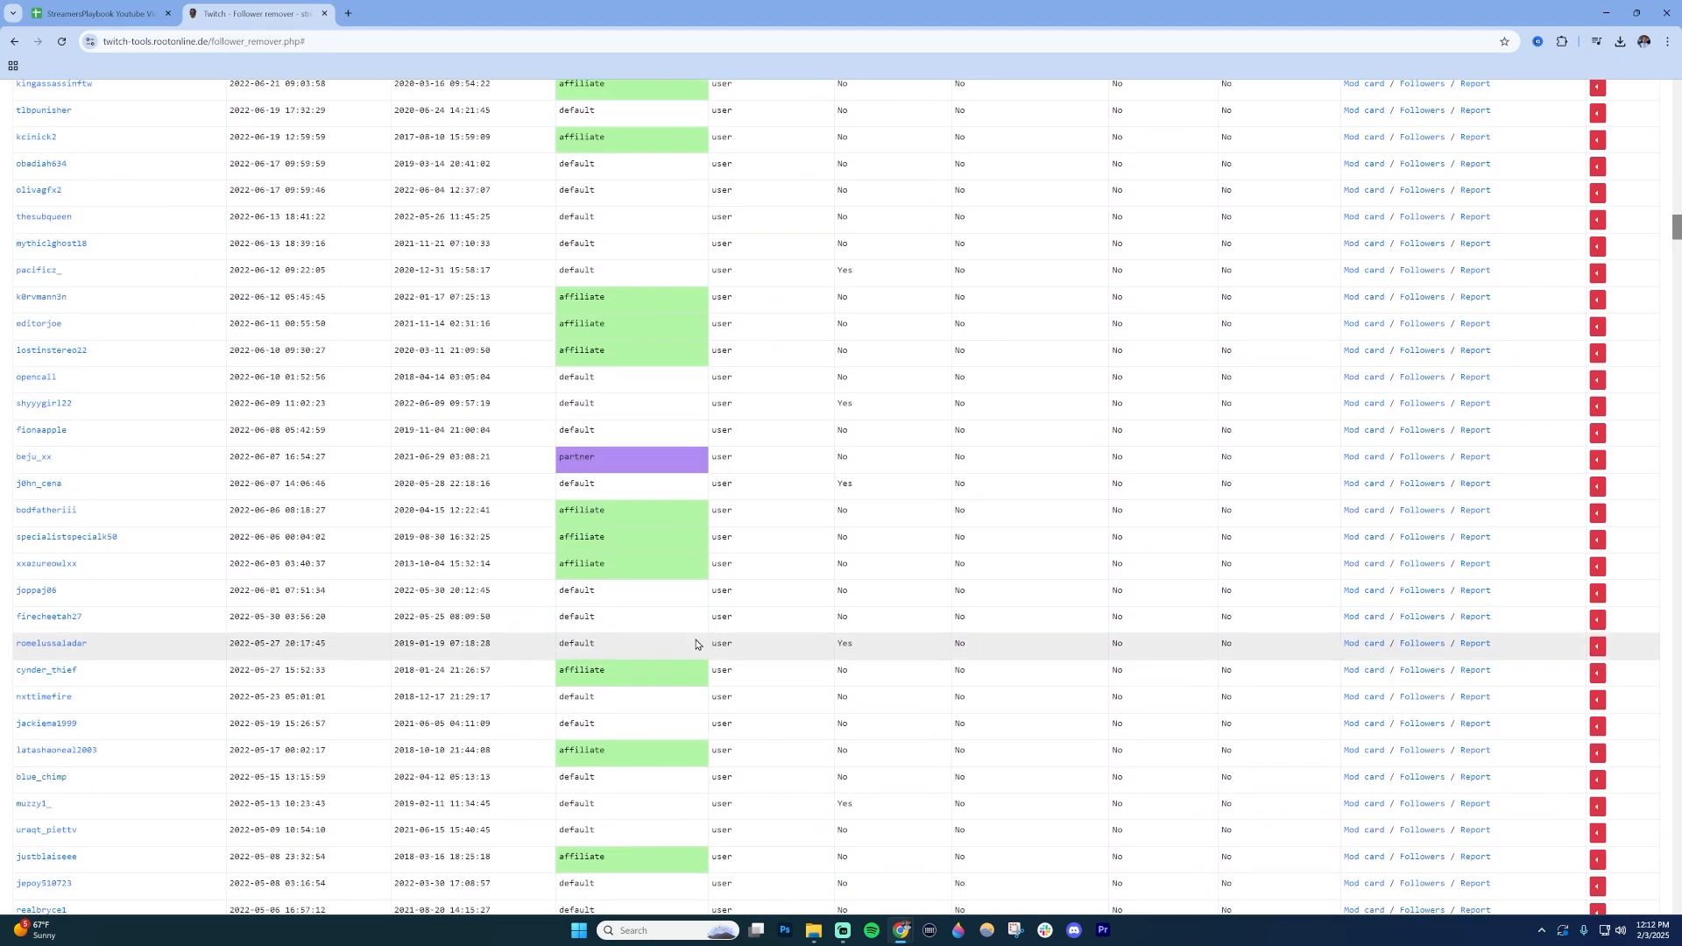
{"action": "mouse_move", "coordinate": [632, 357]}
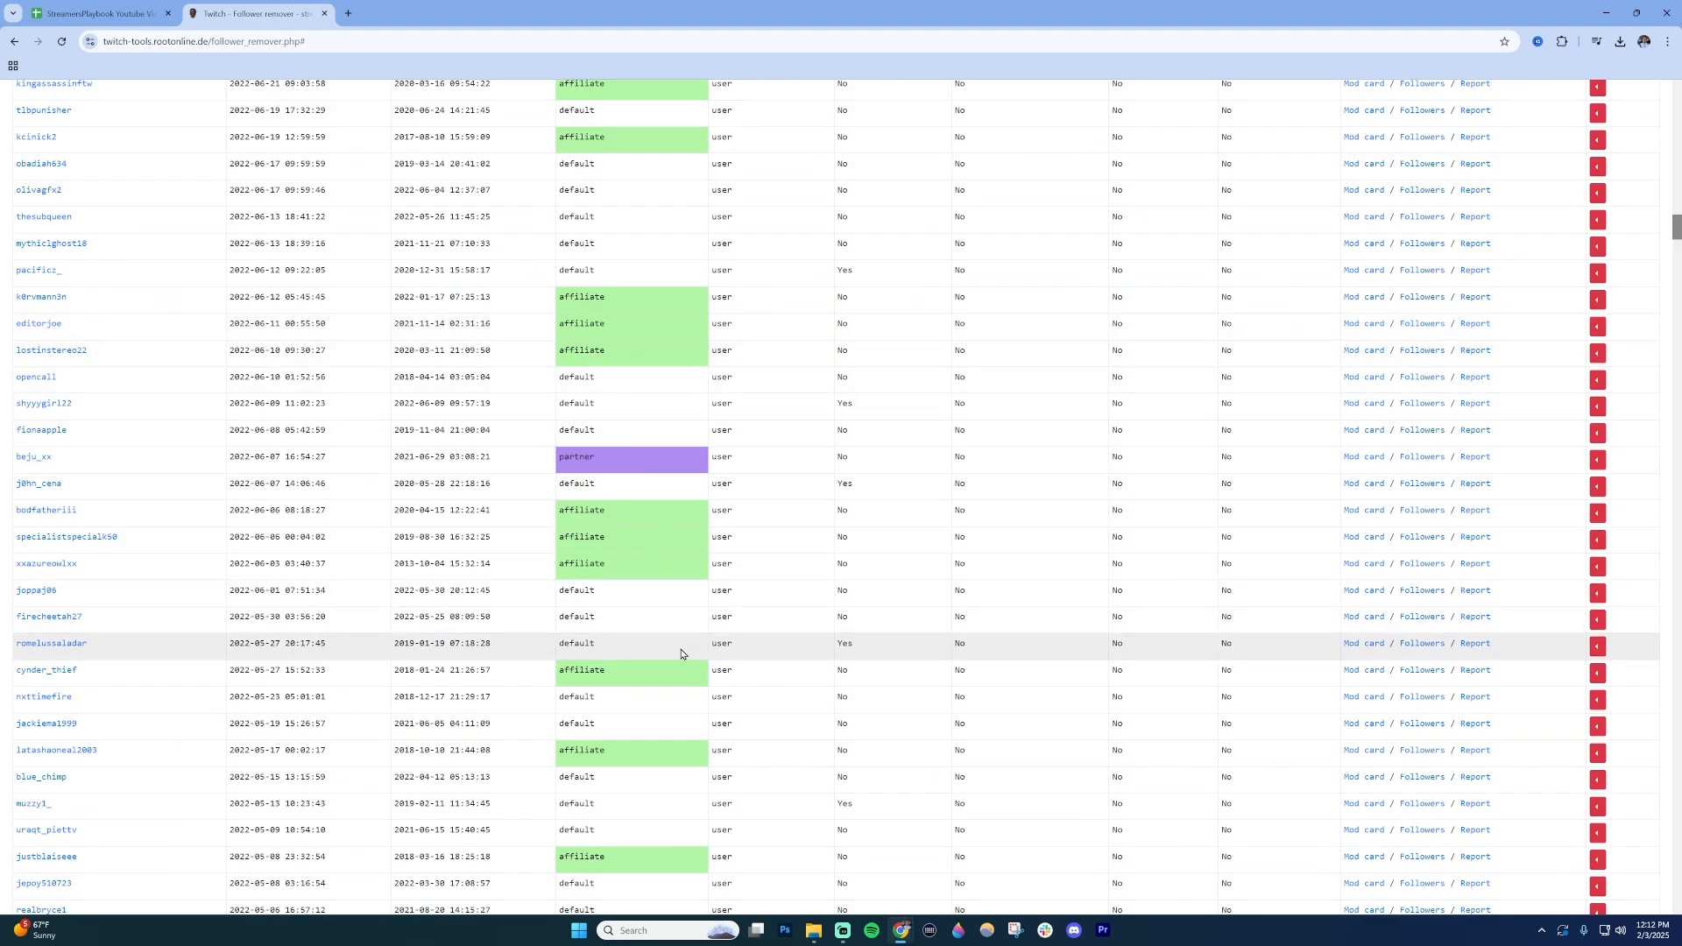
{"action": "scroll", "scroll_direction": "down", "scroll_amount": 3}
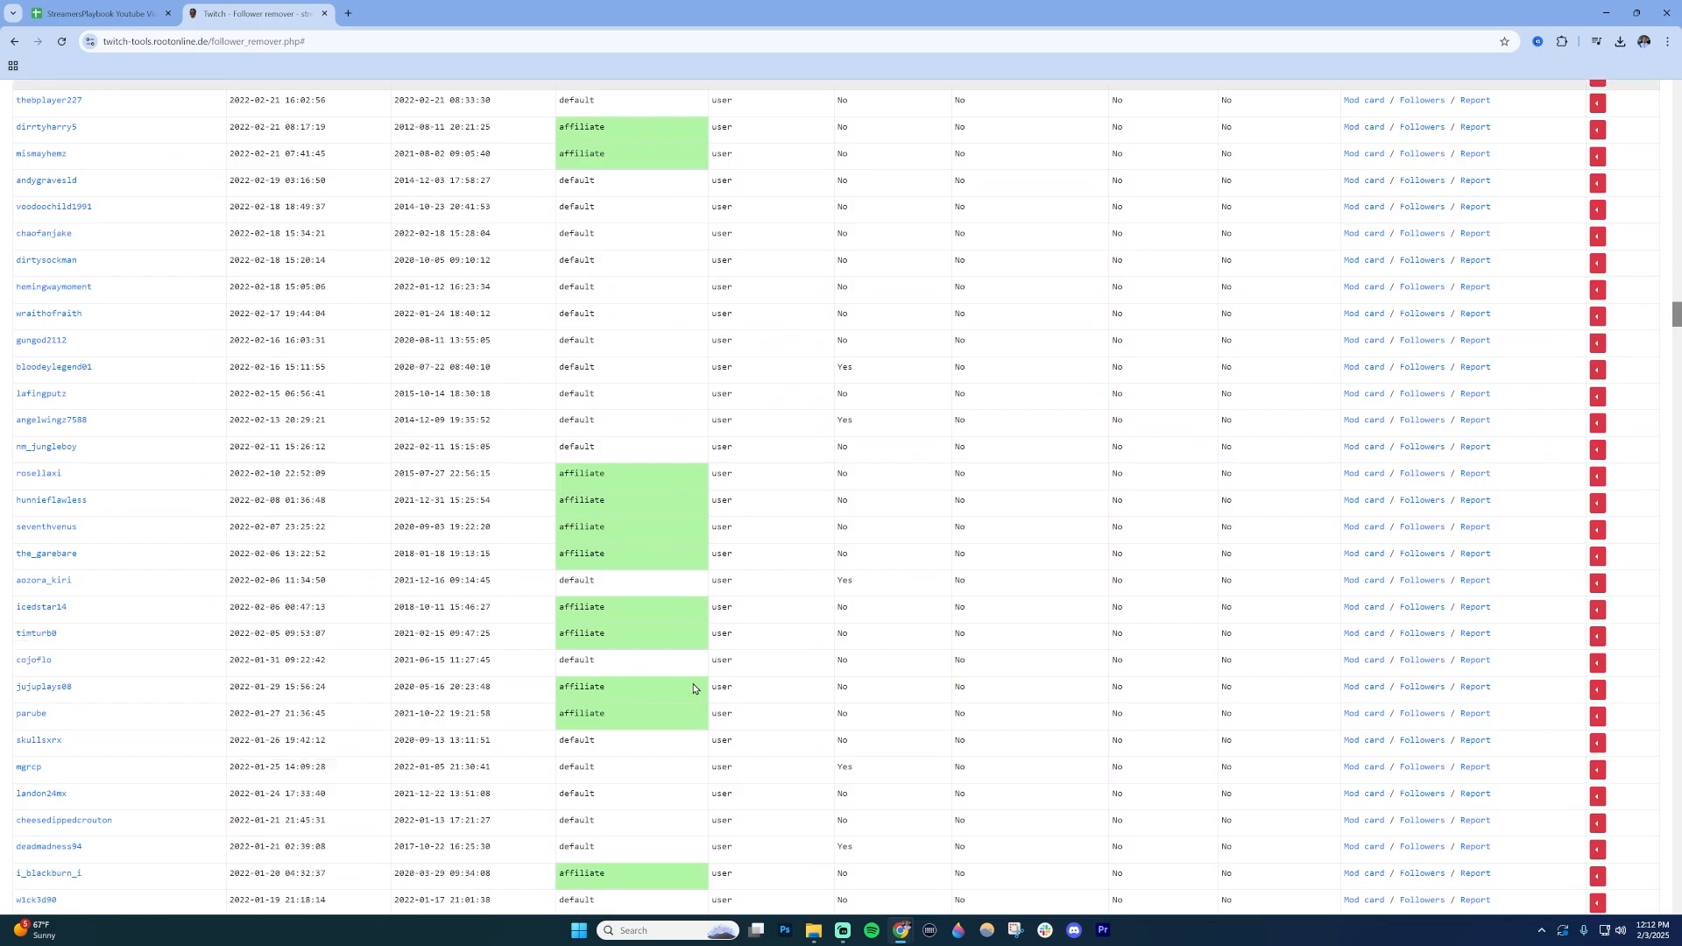
{"action": "scroll", "scroll_direction": "down", "scroll_amount": 3}
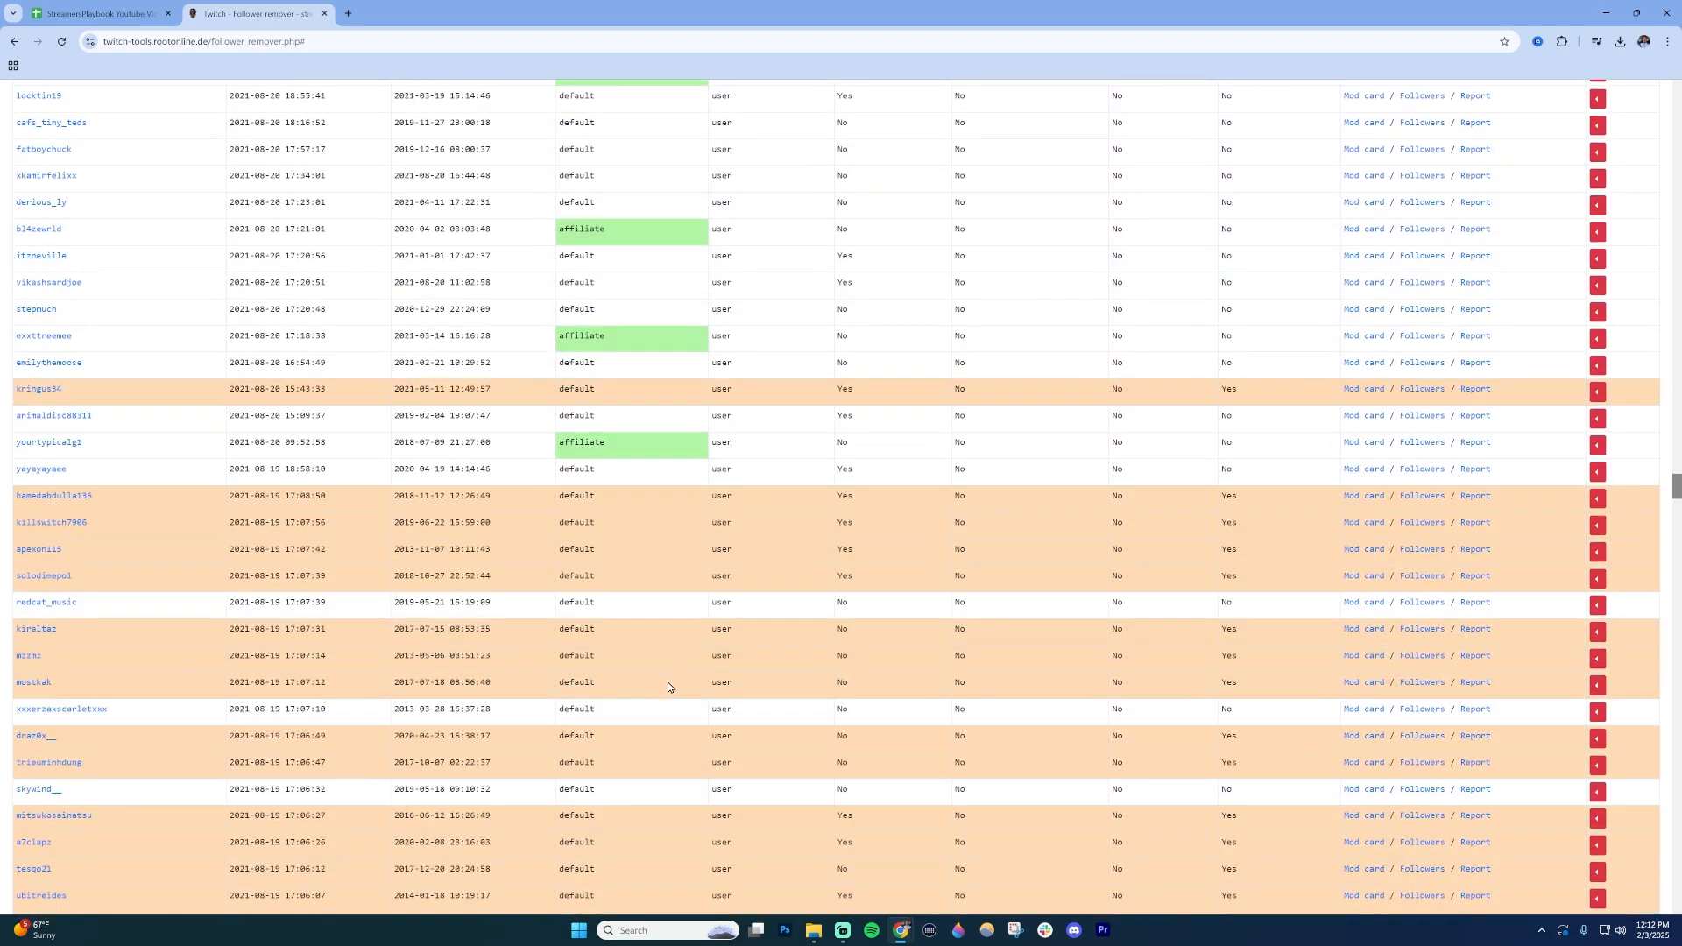
{"action": "scroll", "scroll_direction": "down", "scroll_amount": 3}
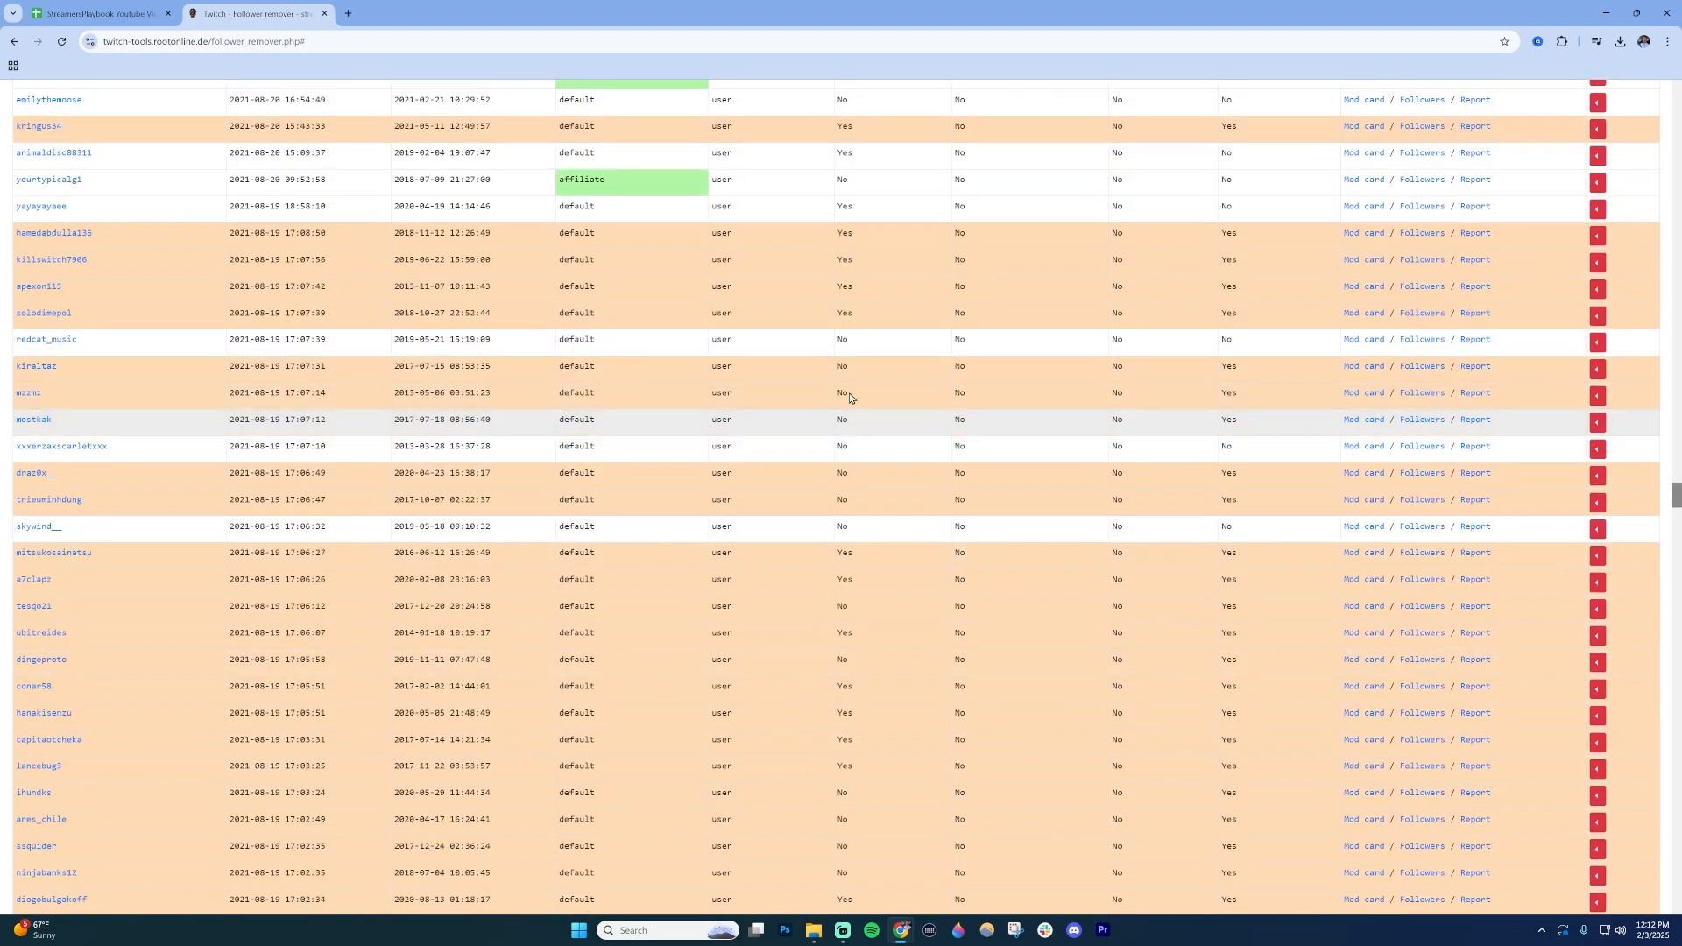
{"action": "mouse_move", "coordinate": [1247, 336]}
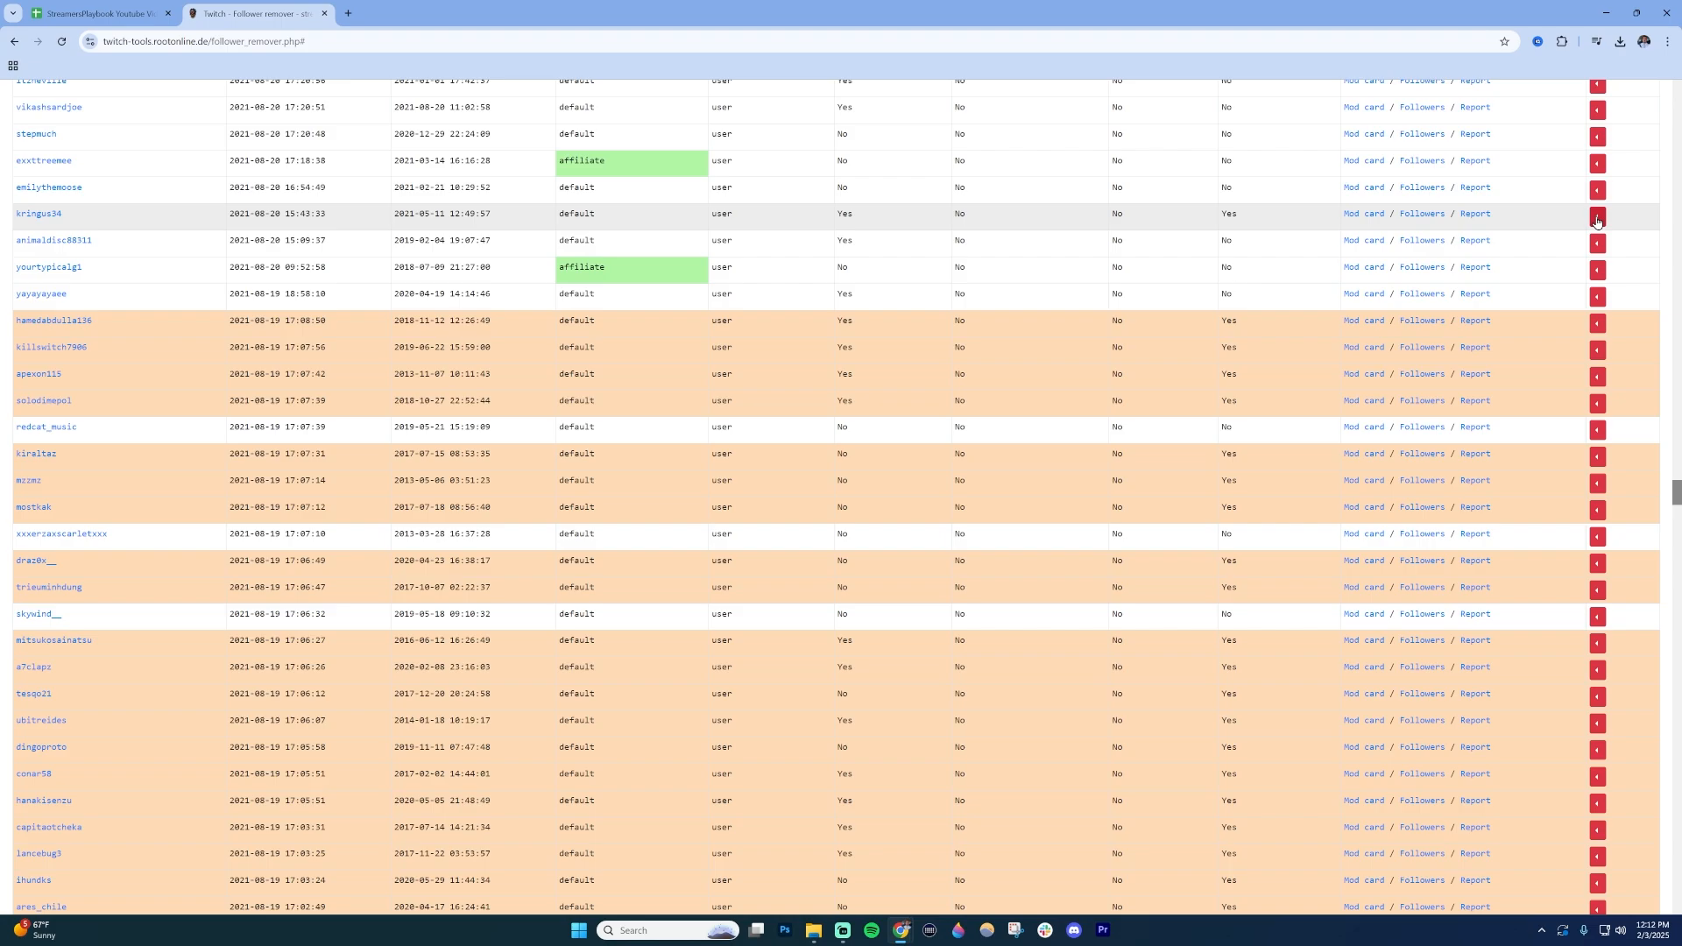
{"action": "left_click", "coordinate": [1598, 220]}
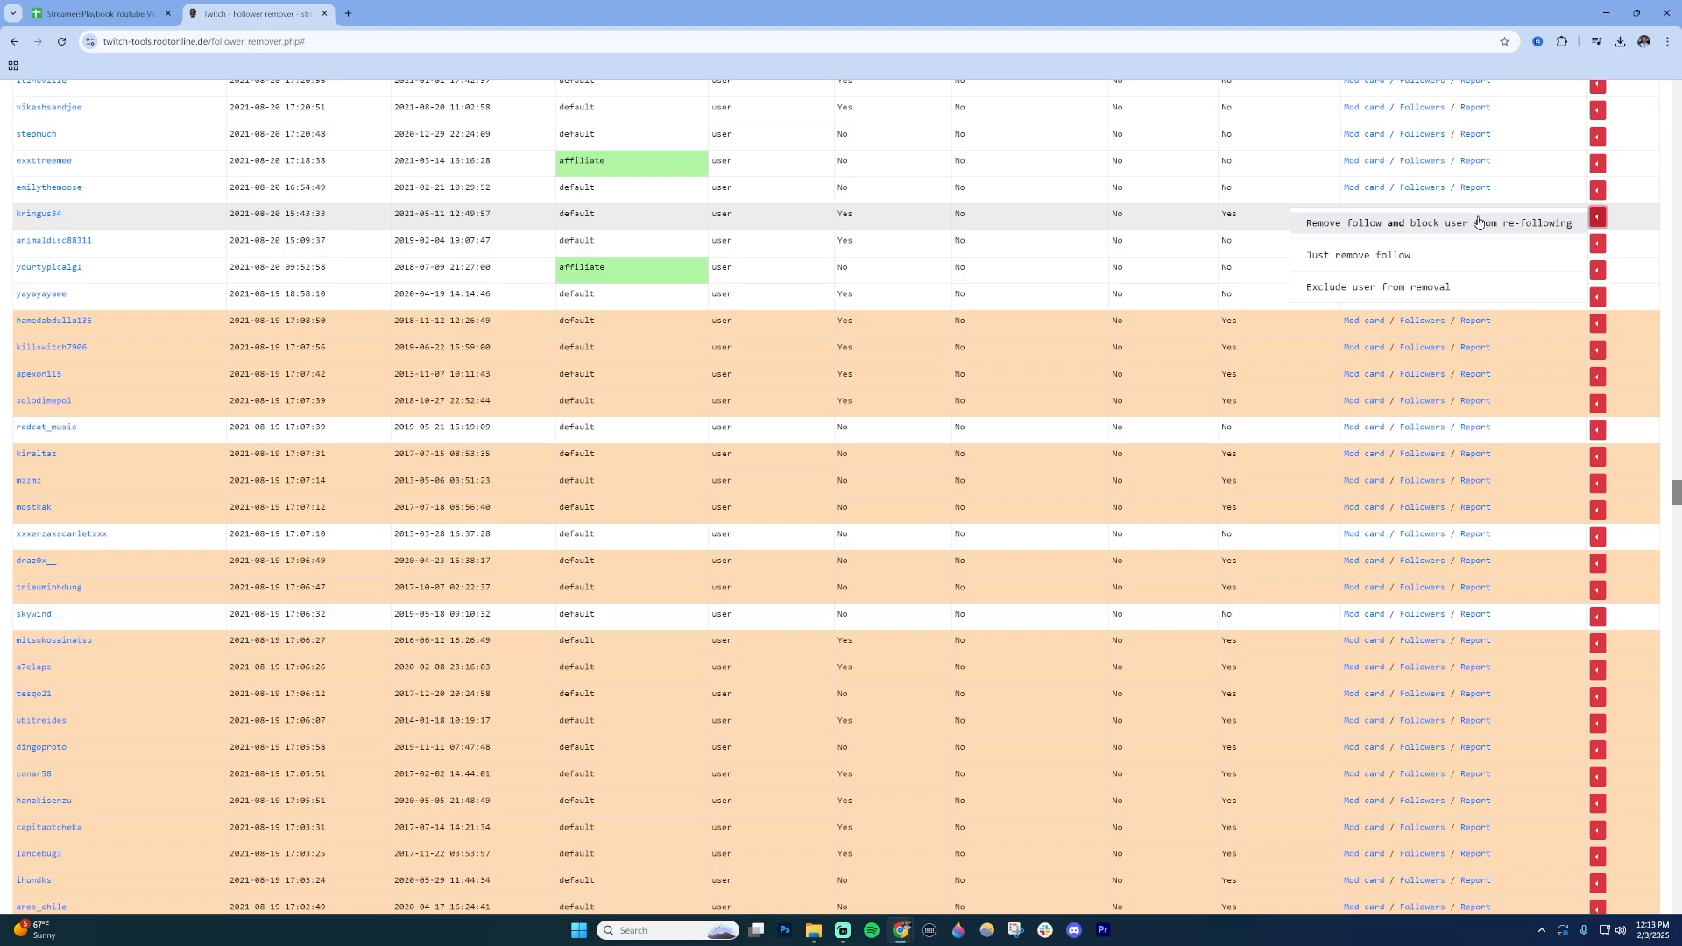
{"action": "mouse_move", "coordinate": [1505, 239]}
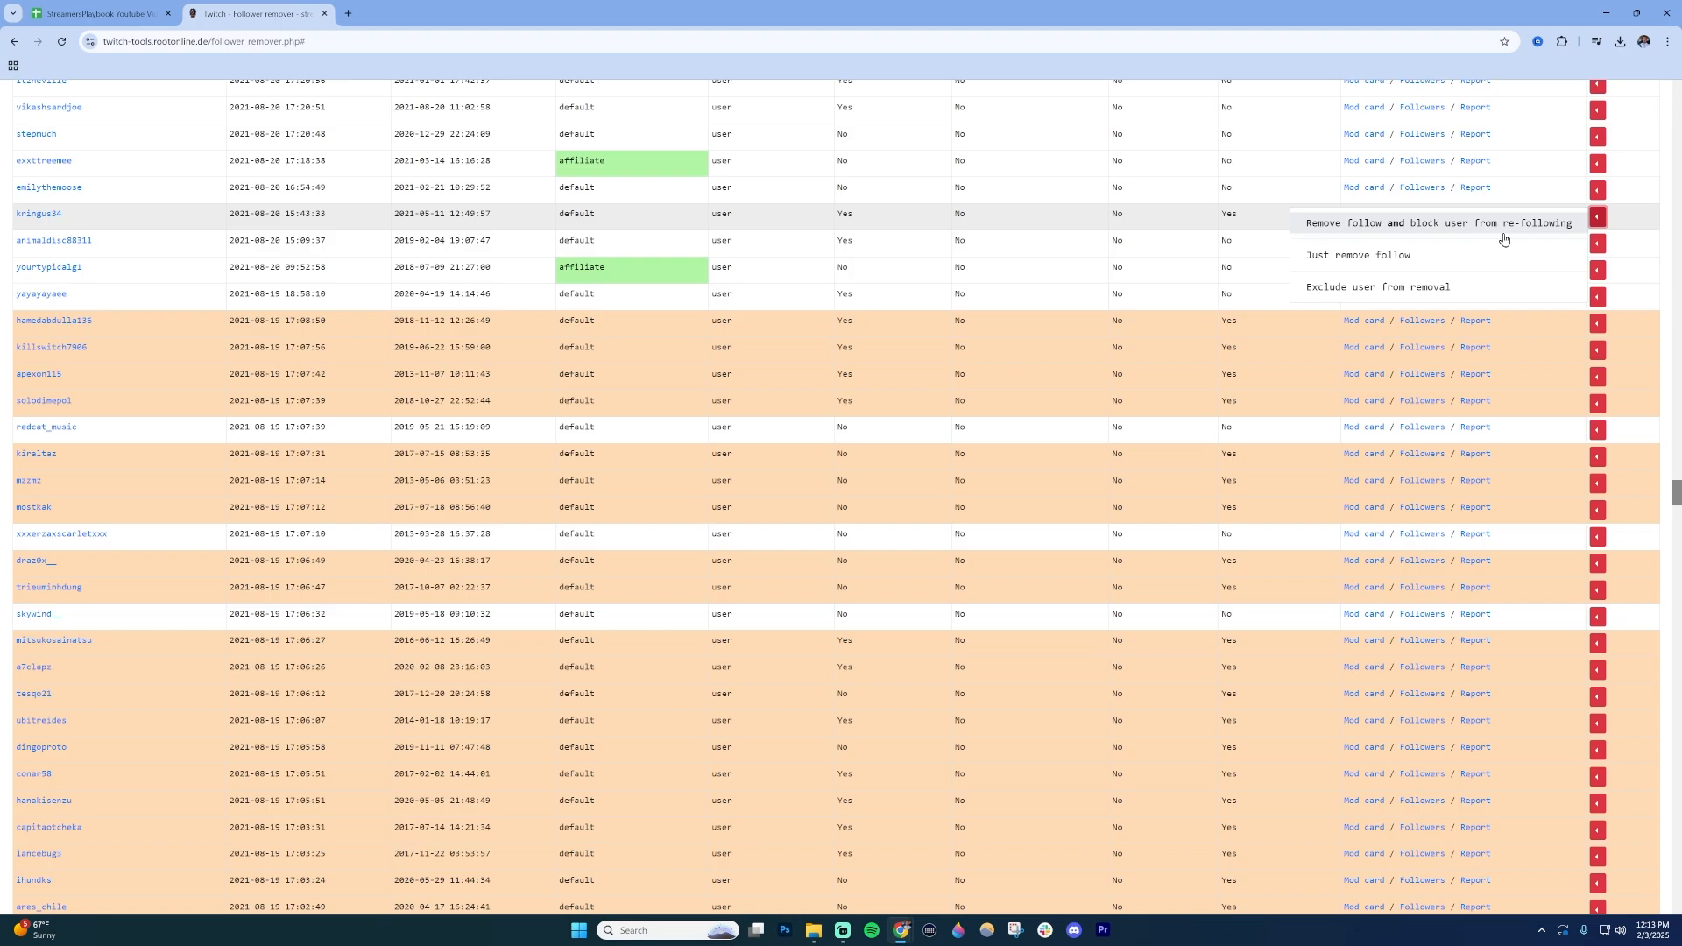
{"action": "mouse_move", "coordinate": [1424, 255]}
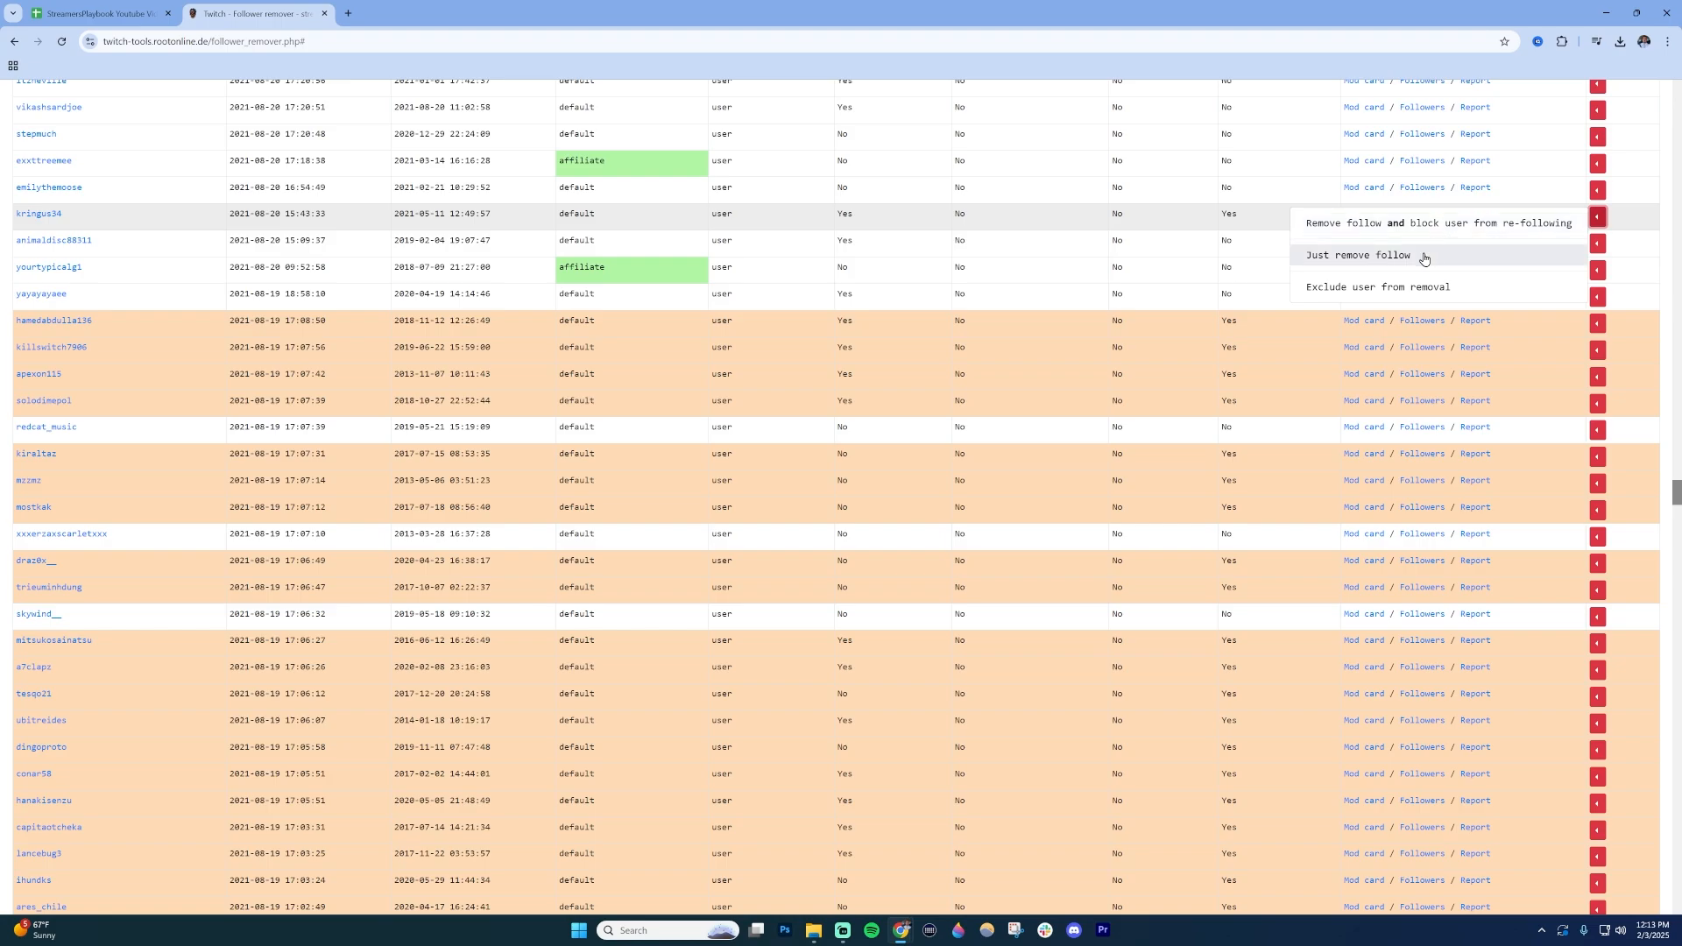
{"action": "mouse_move", "coordinate": [1427, 287]}
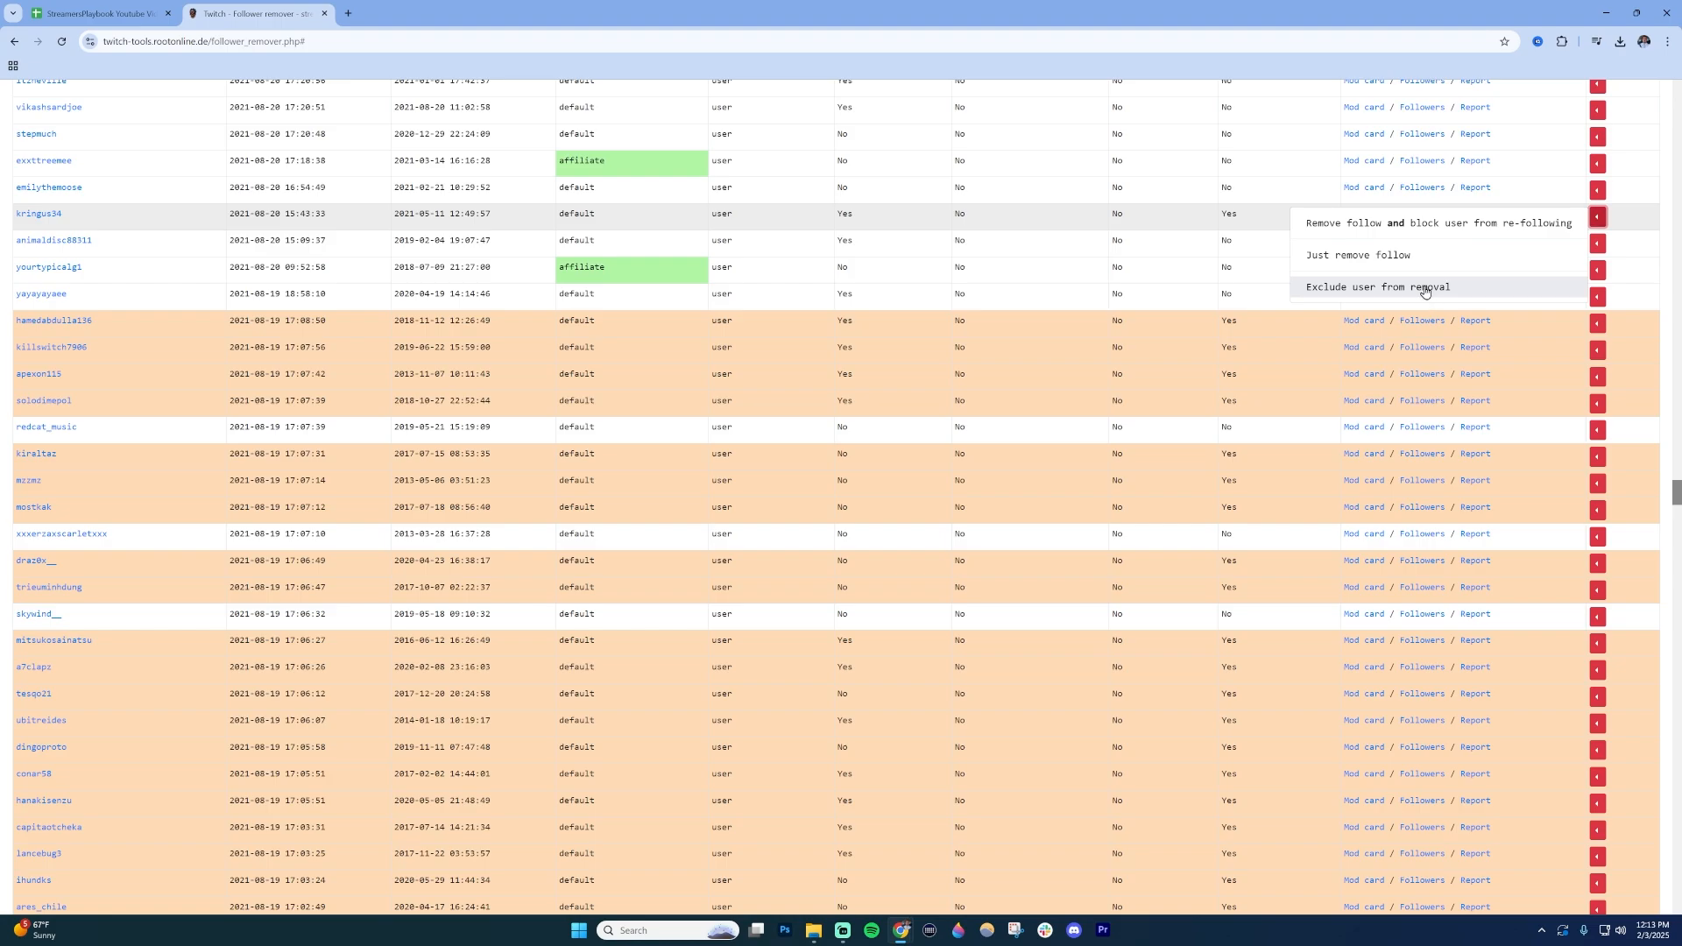
{"action": "mouse_move", "coordinate": [1437, 222]}
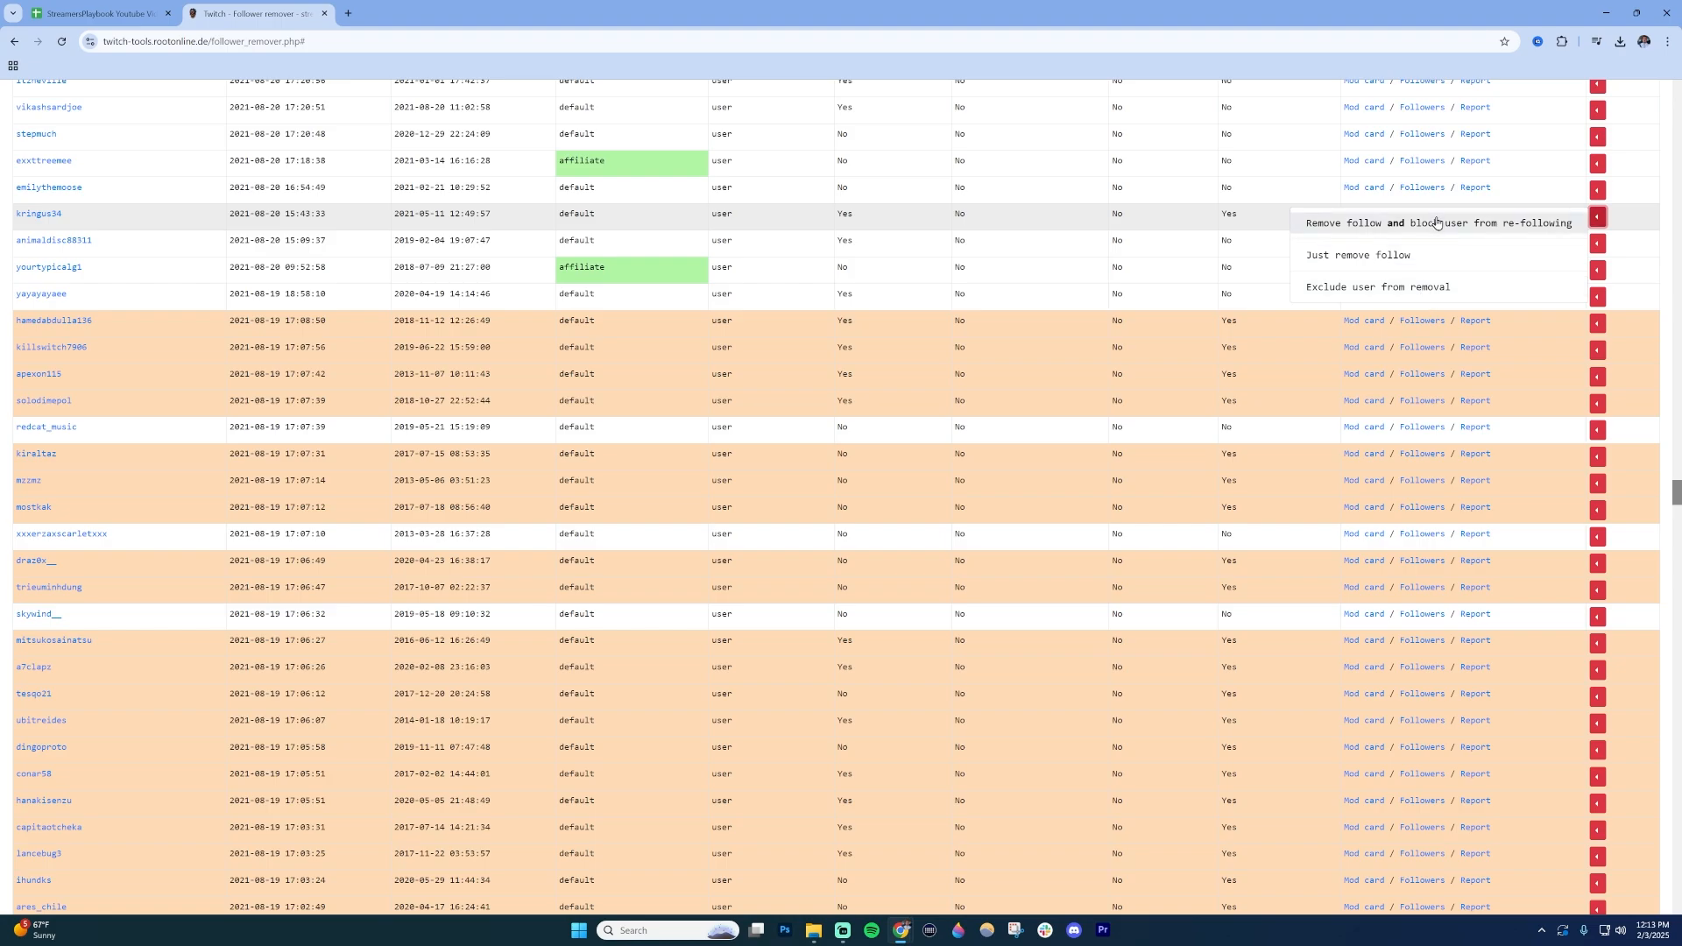
{"action": "mouse_move", "coordinate": [1449, 225]}
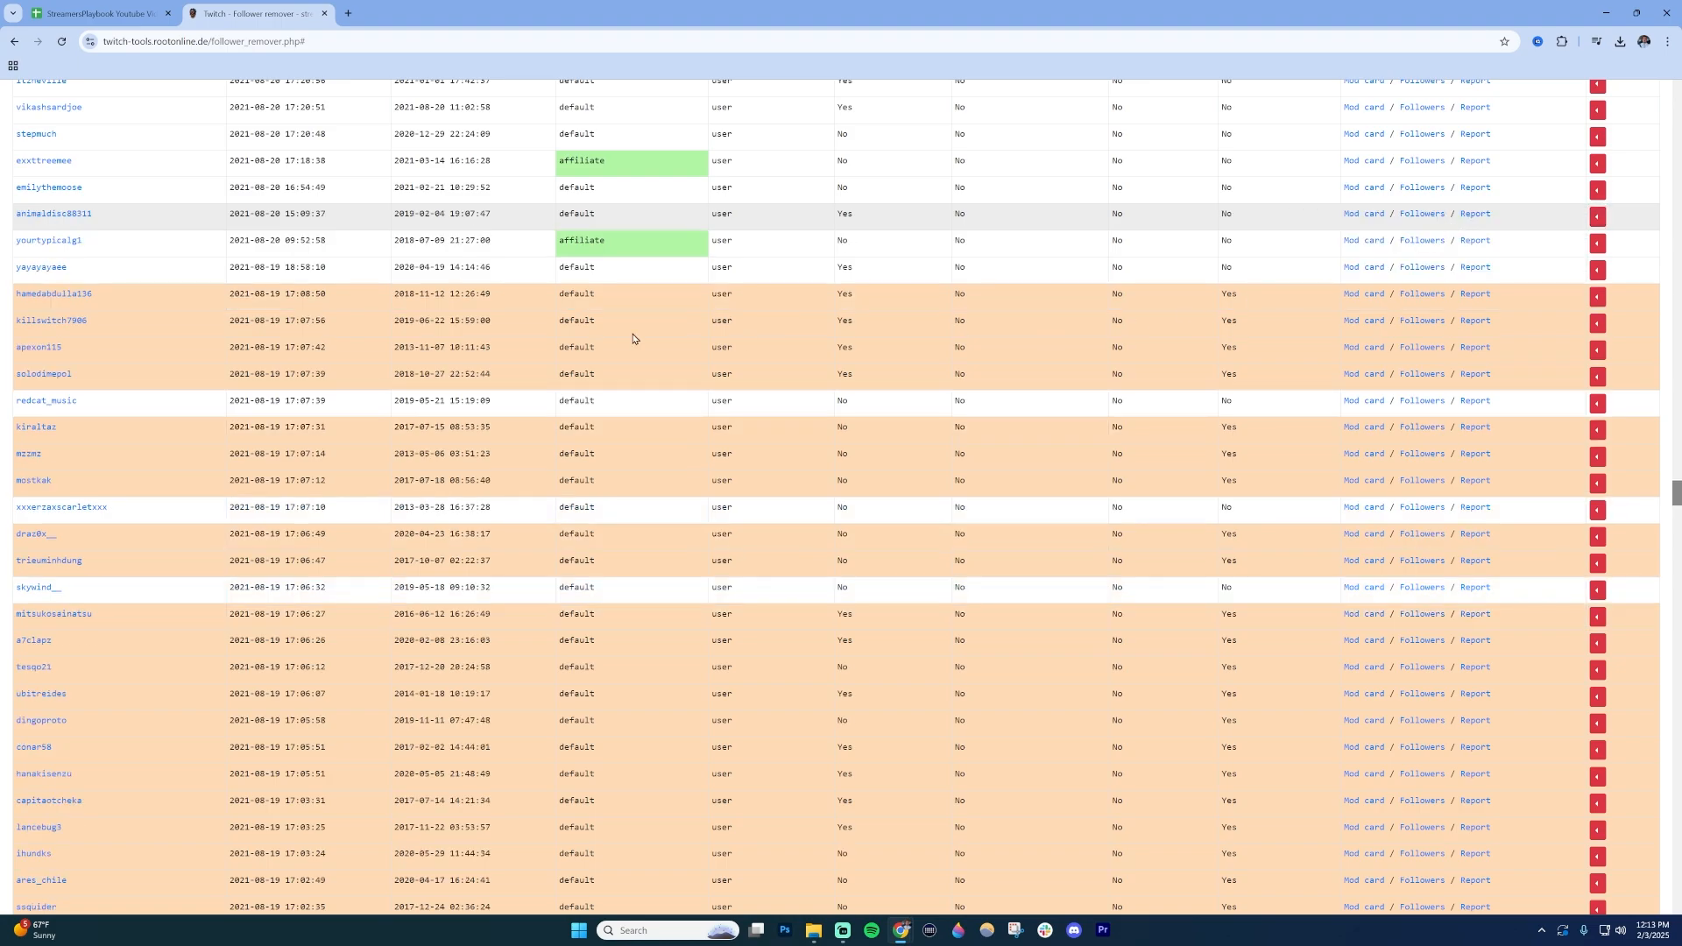
{"action": "mouse_move", "coordinate": [395, 253]}
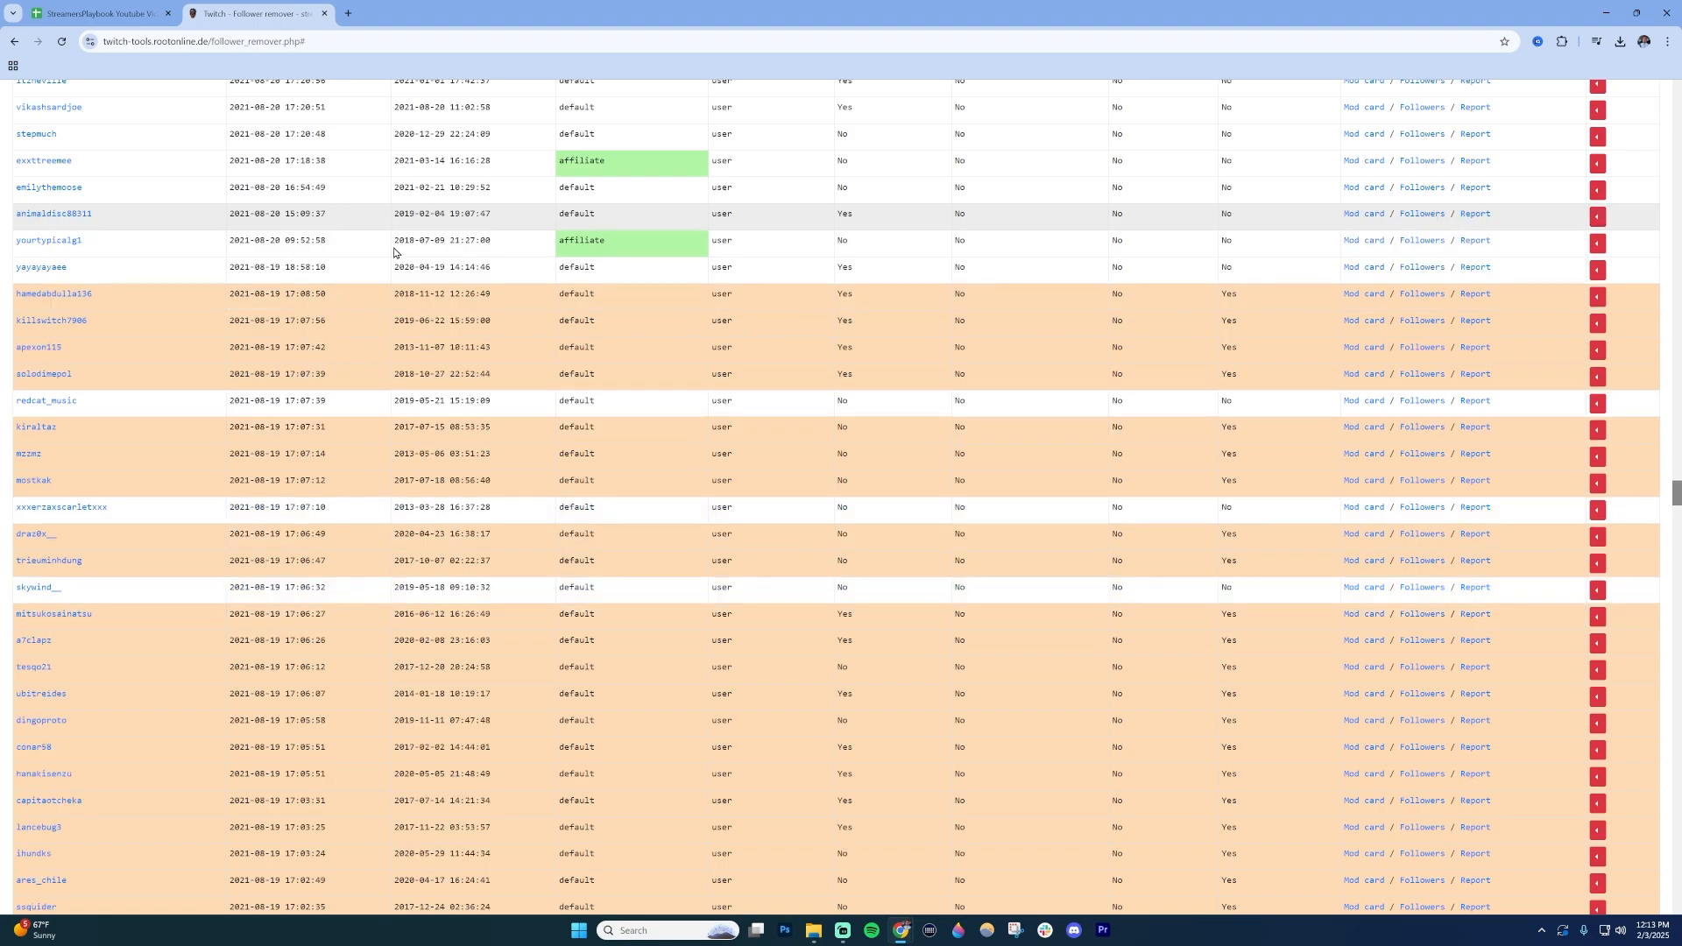
{"action": "scroll", "scroll_direction": "down", "scroll_amount": 3}
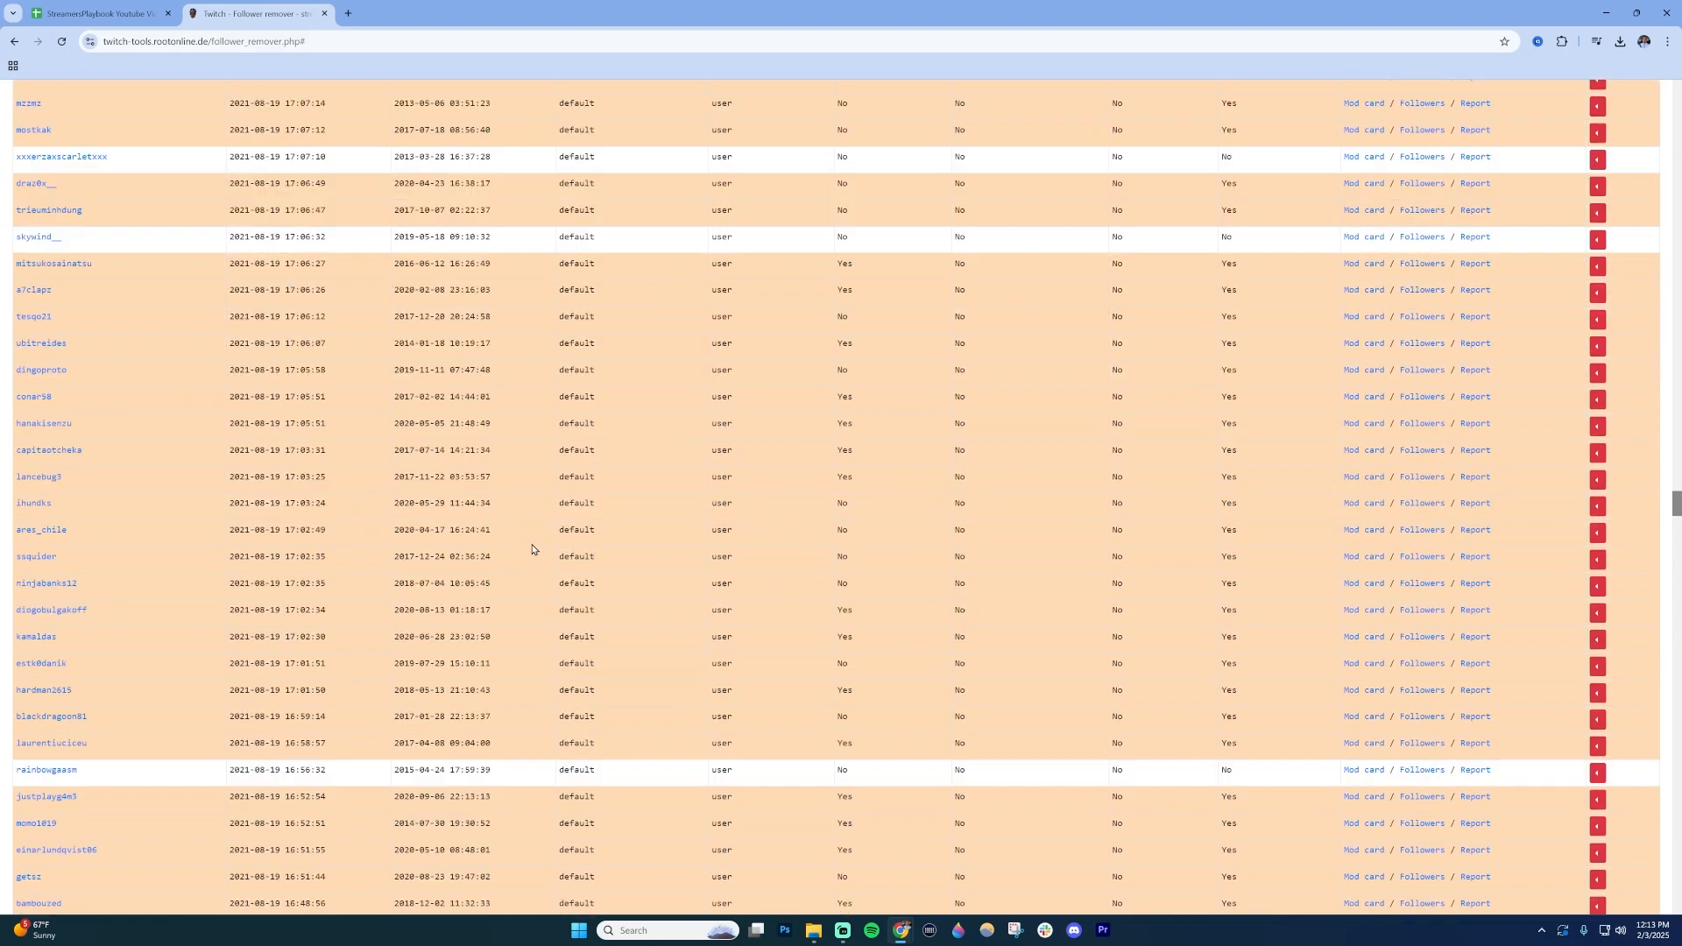
{"action": "scroll", "scroll_direction": "up", "scroll_amount": 3}
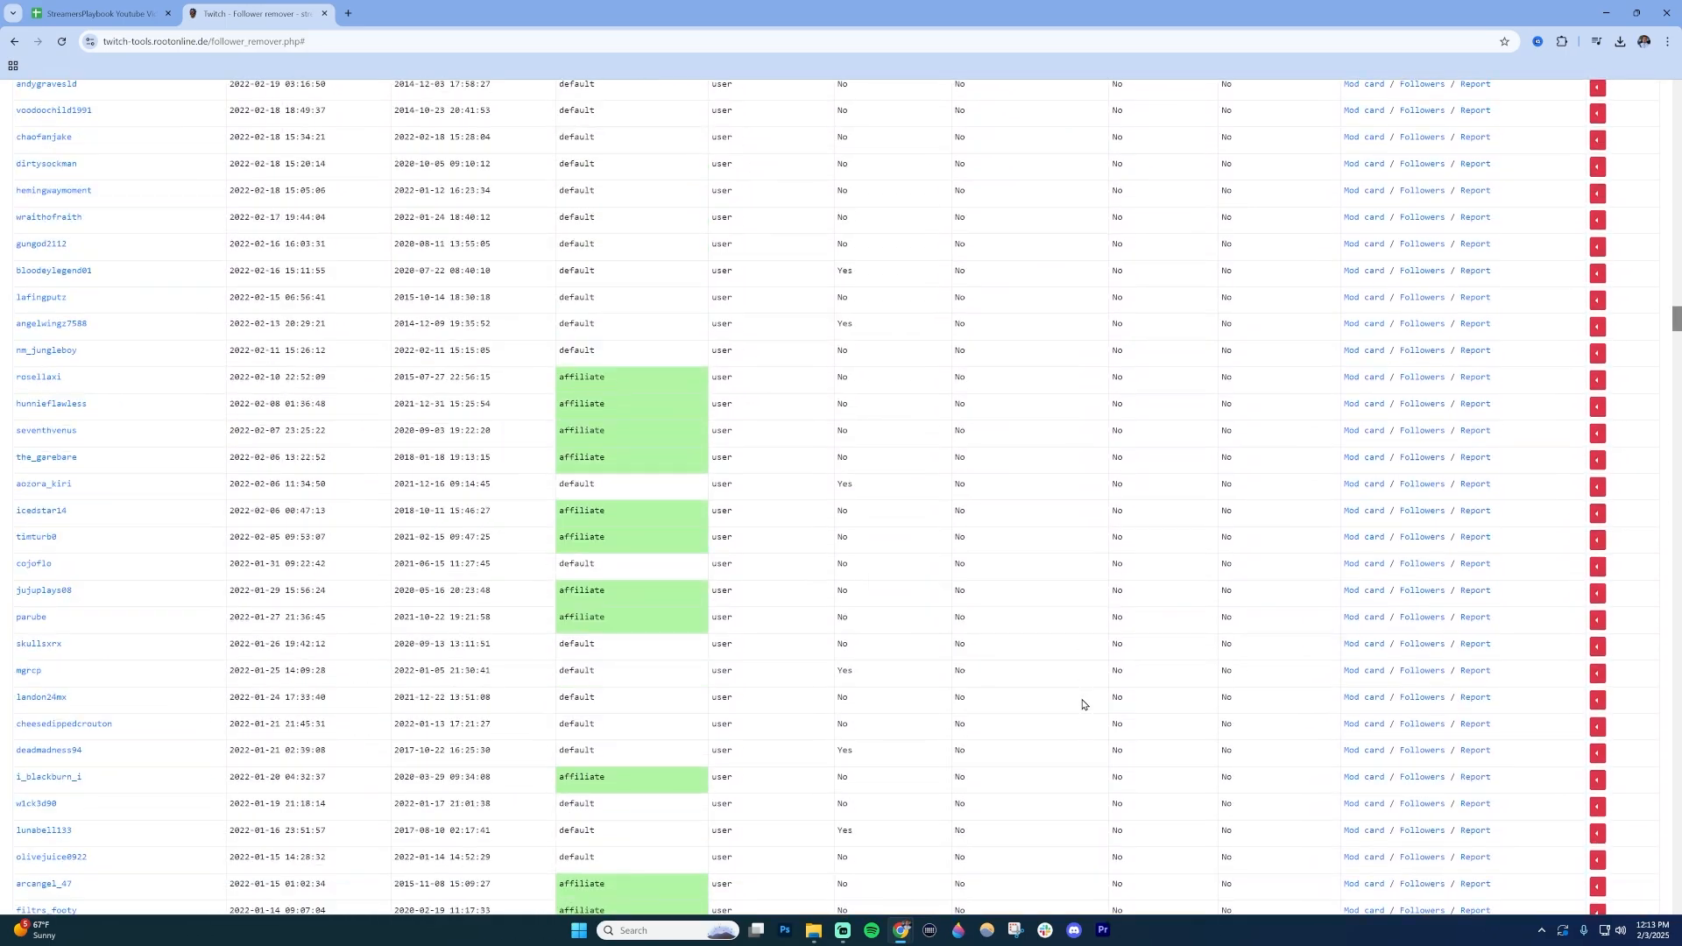
{"action": "scroll", "scroll_direction": "down", "scroll_amount": 3}
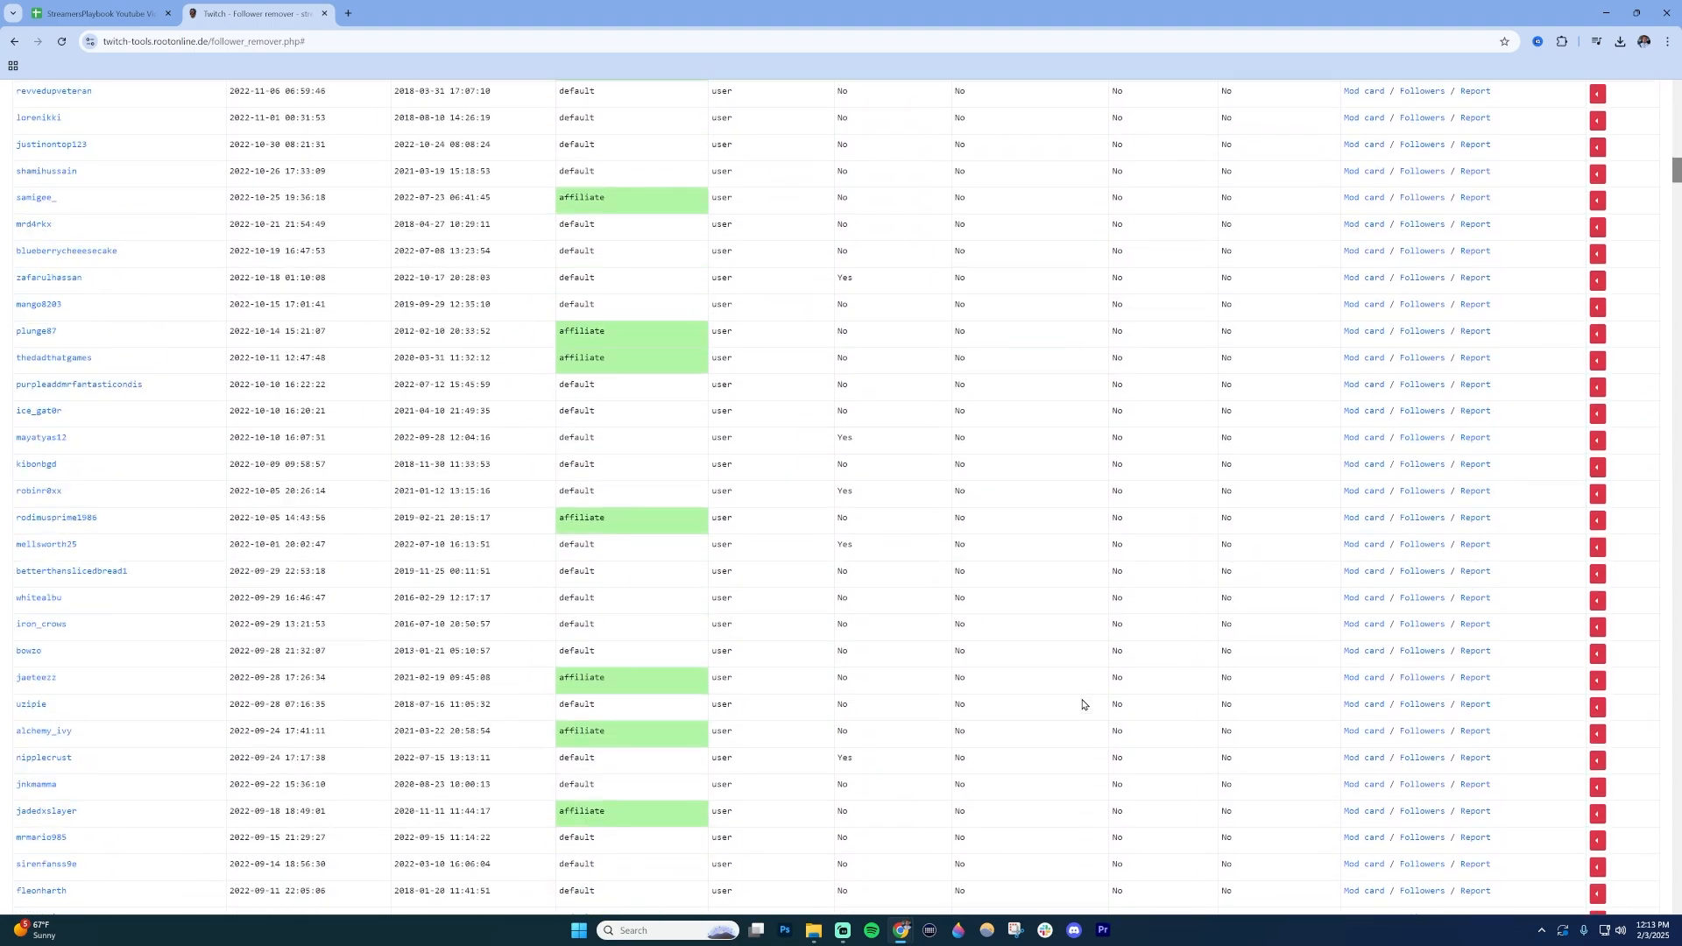
{"action": "scroll", "scroll_direction": "up", "scroll_amount": 3}
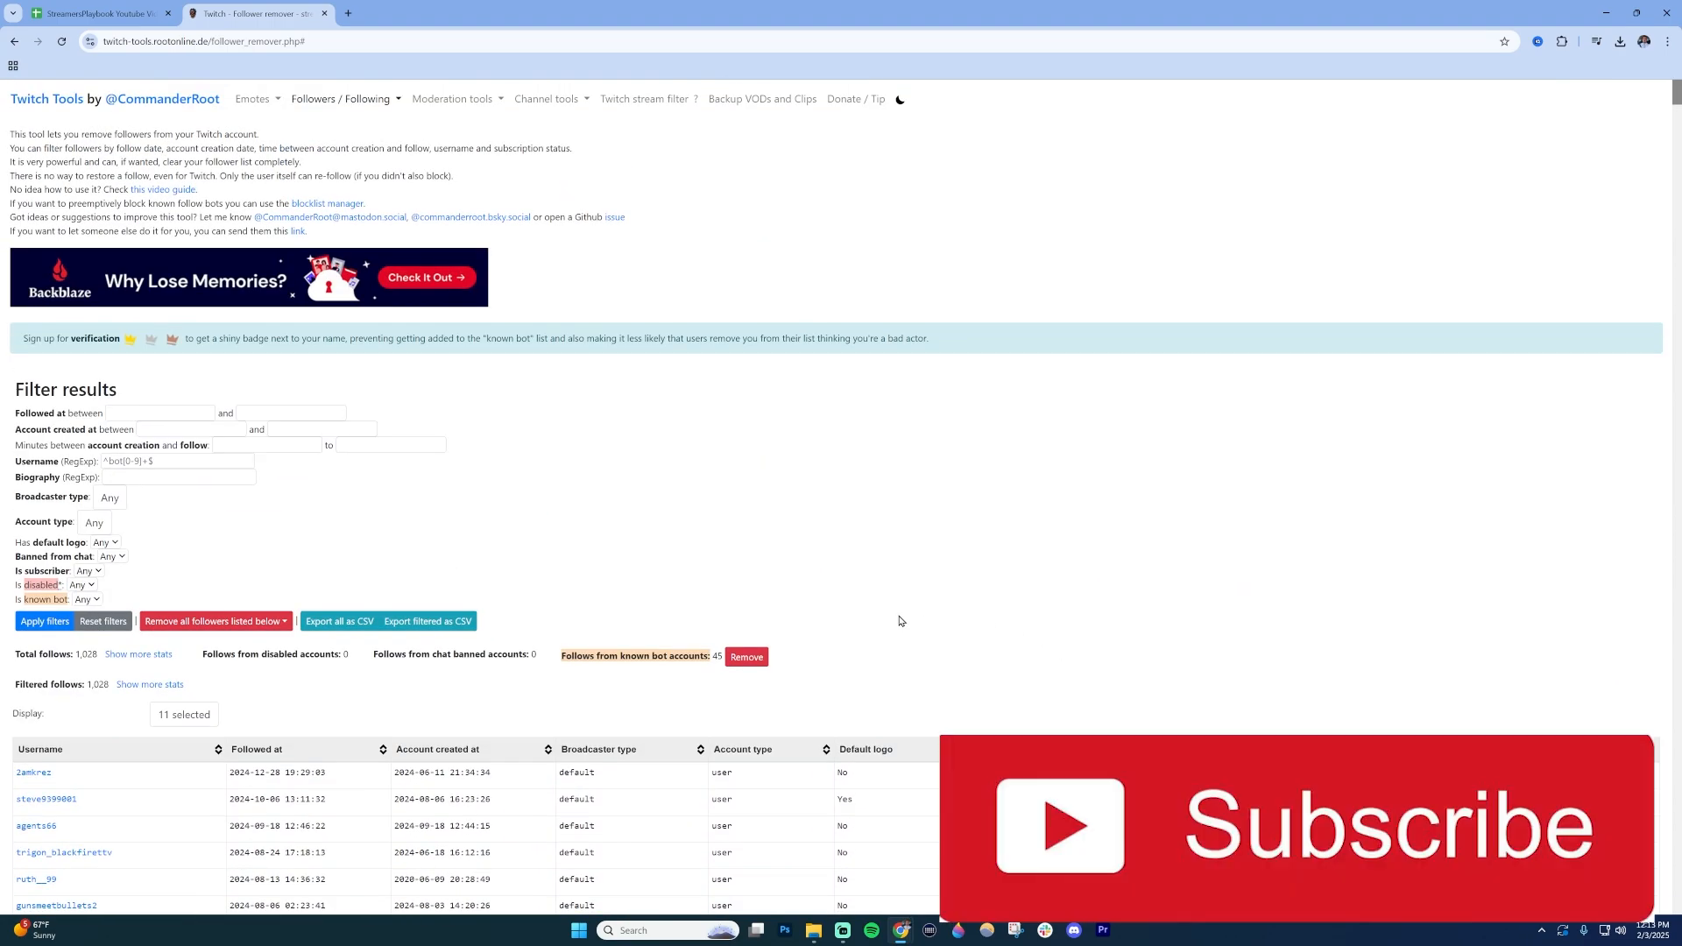
{"action": "mouse_move", "coordinate": [866, 662]}
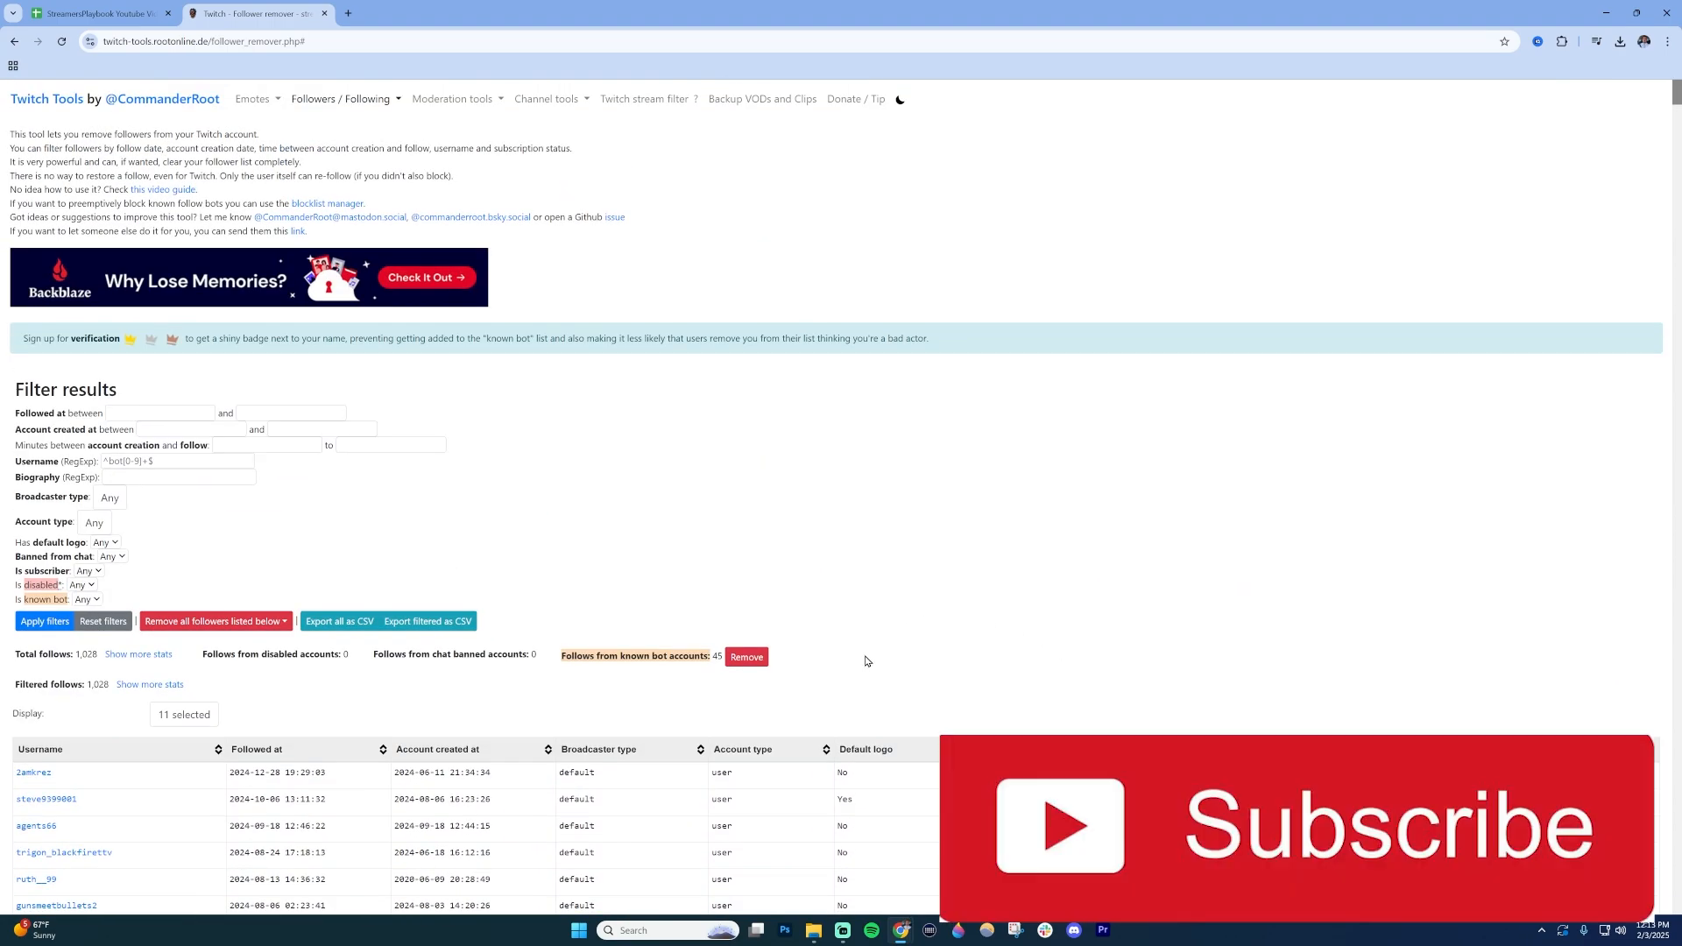